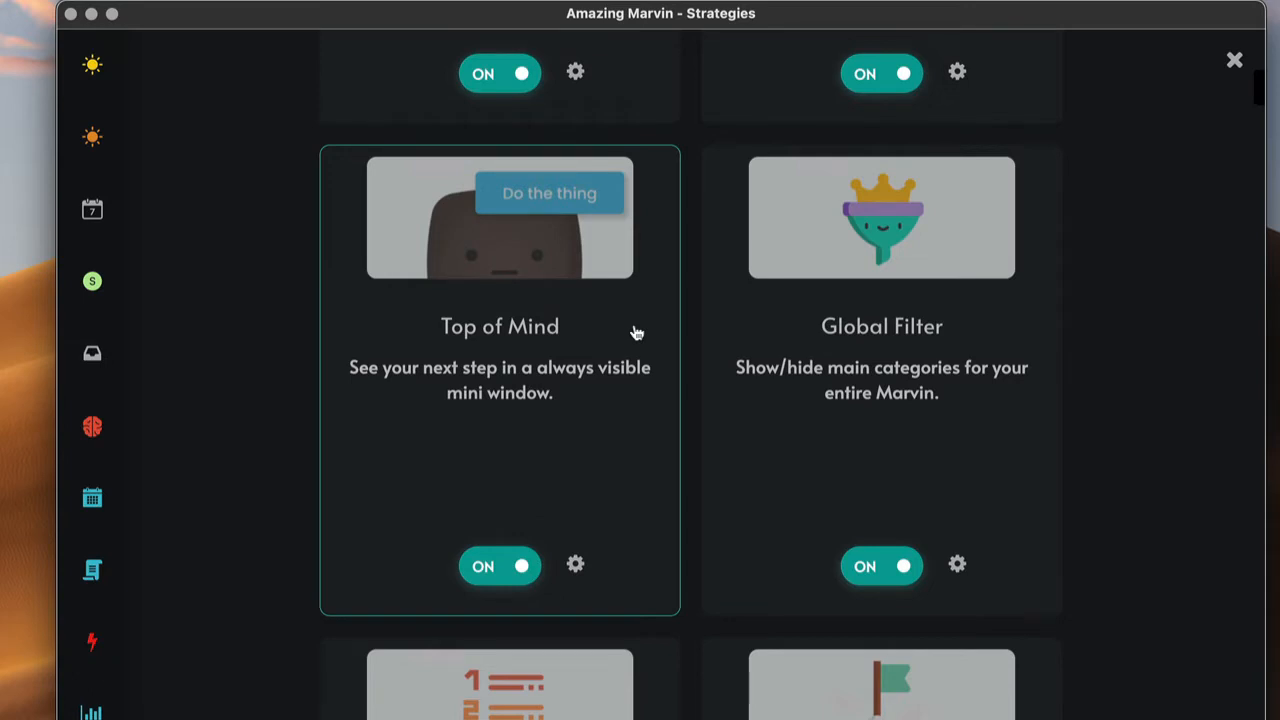
mouse_move(592, 550)
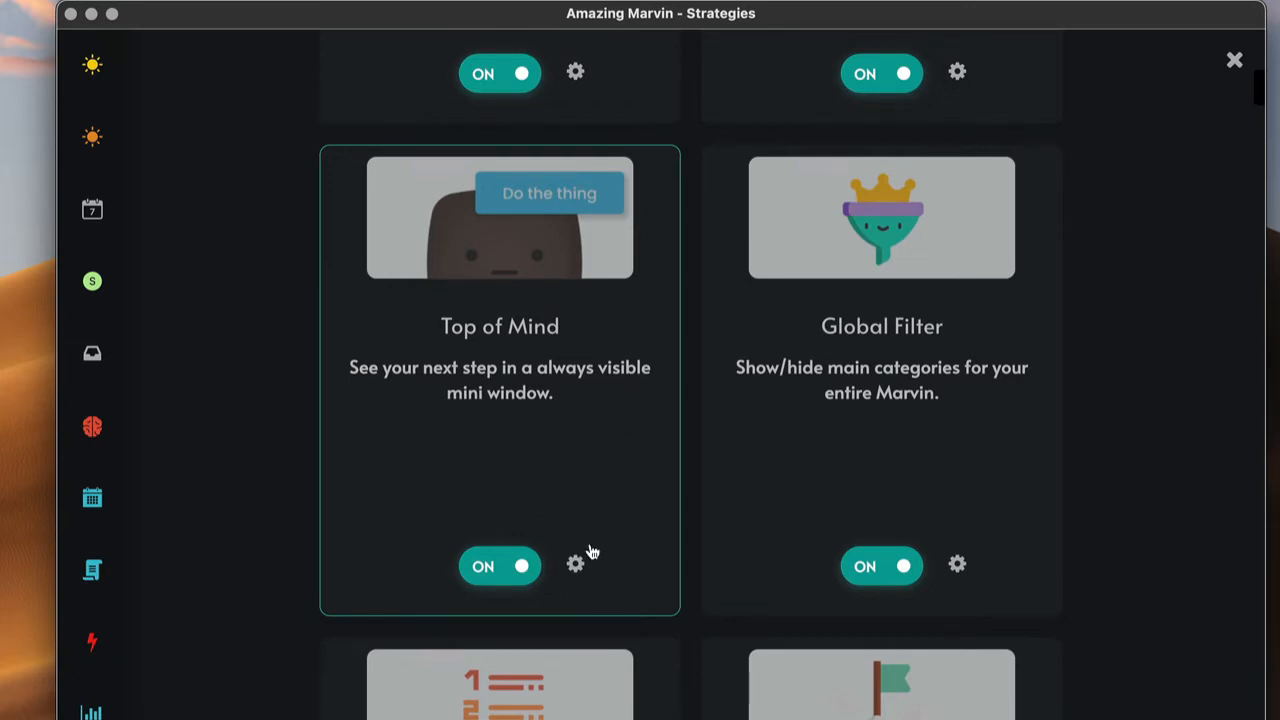
Step: Review the Top of Mind strategy settings, then return to today's Daily Tasks view
left_click(576, 564)
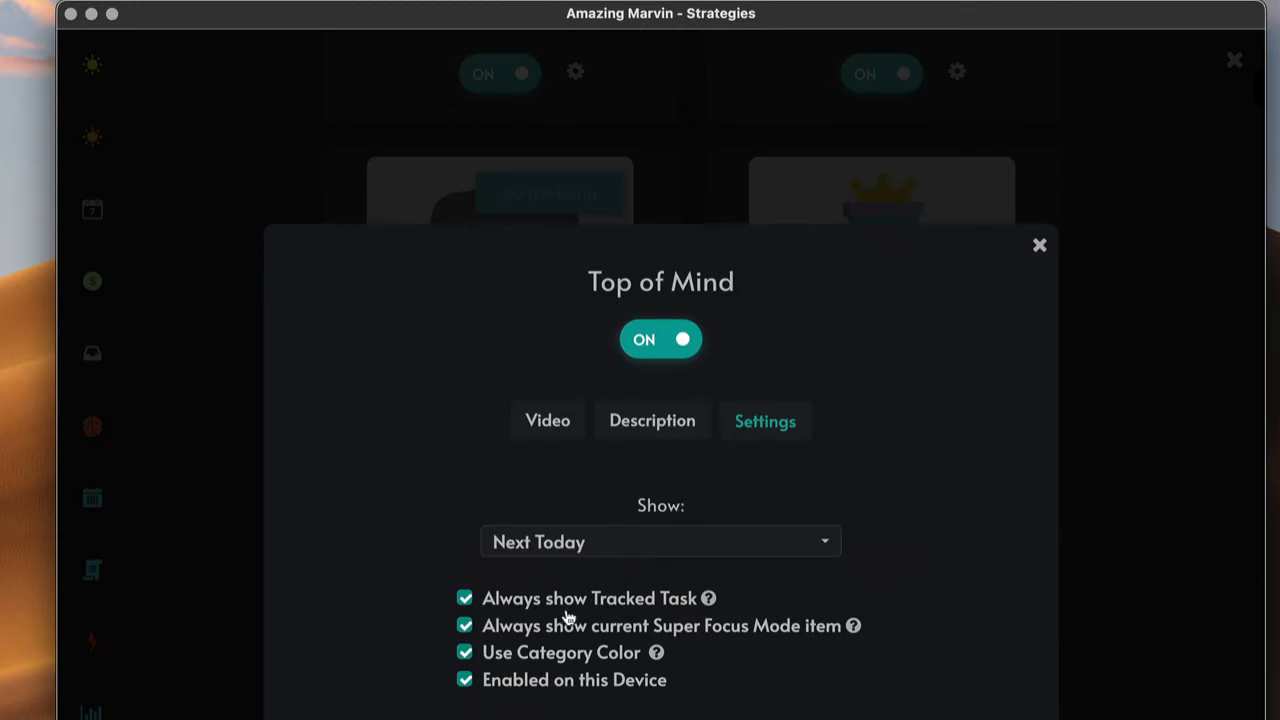
mouse_move(578, 552)
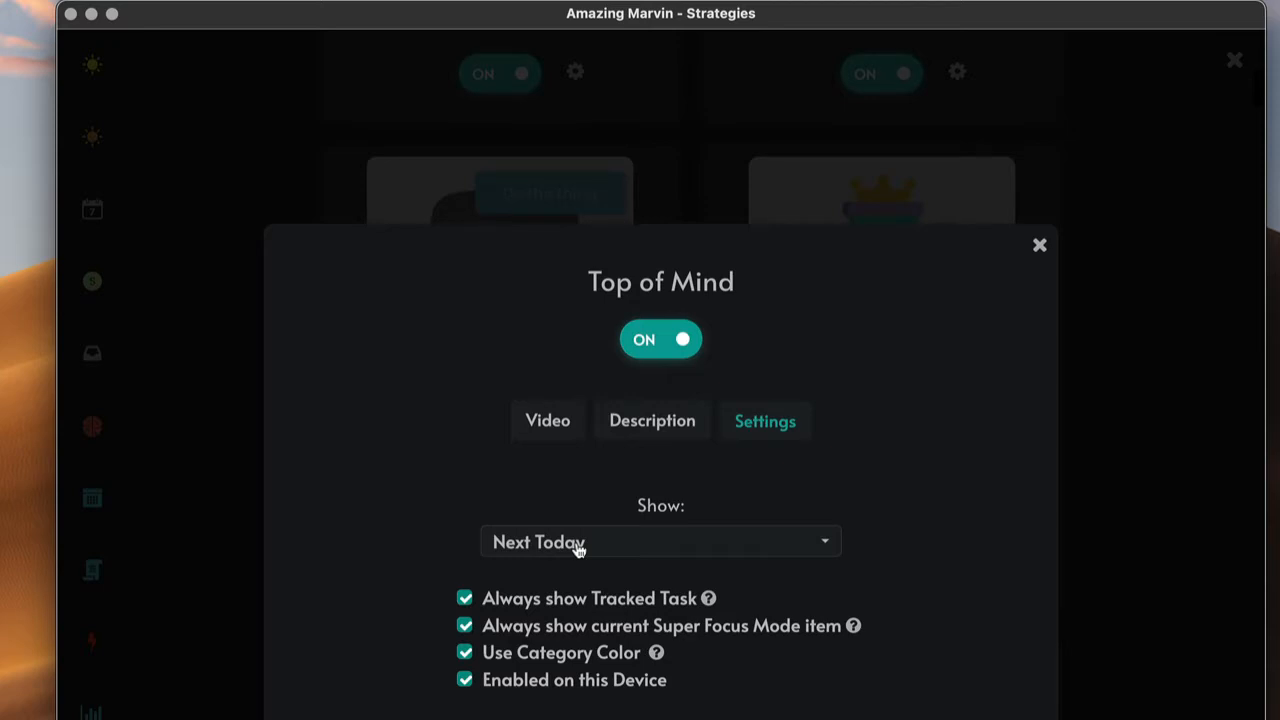
mouse_move(1054, 276)
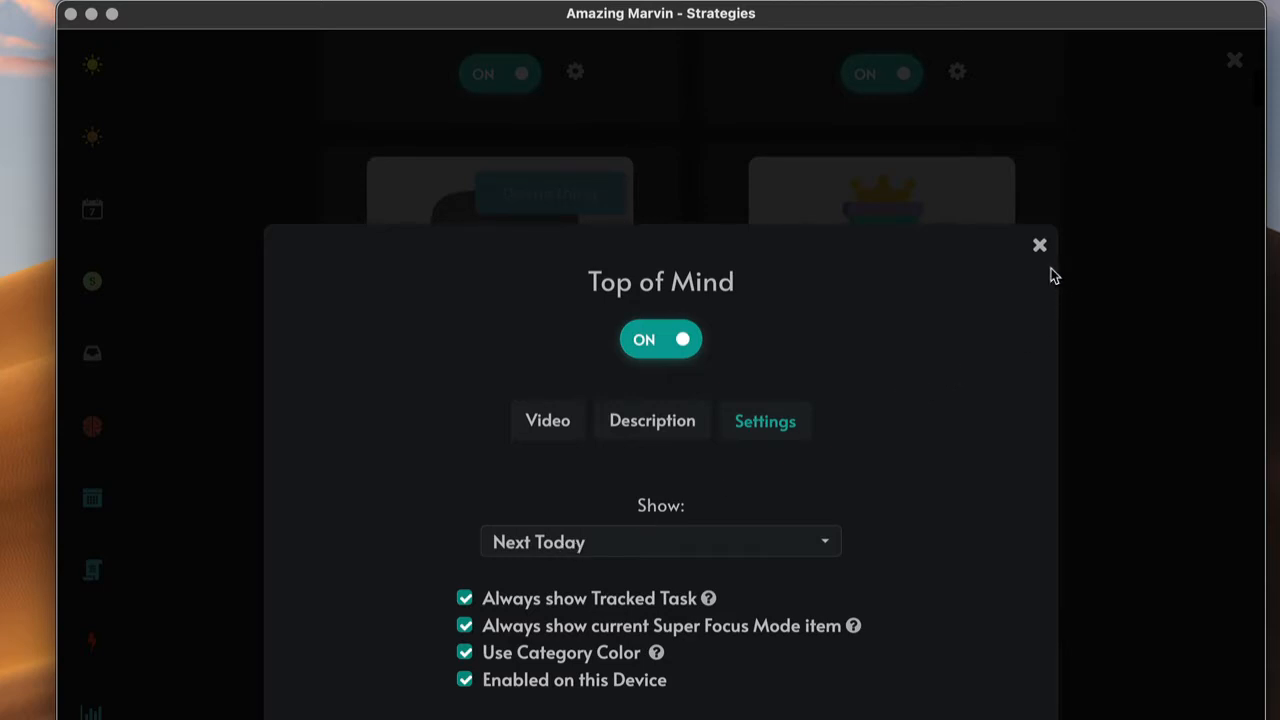
left_click(1040, 244)
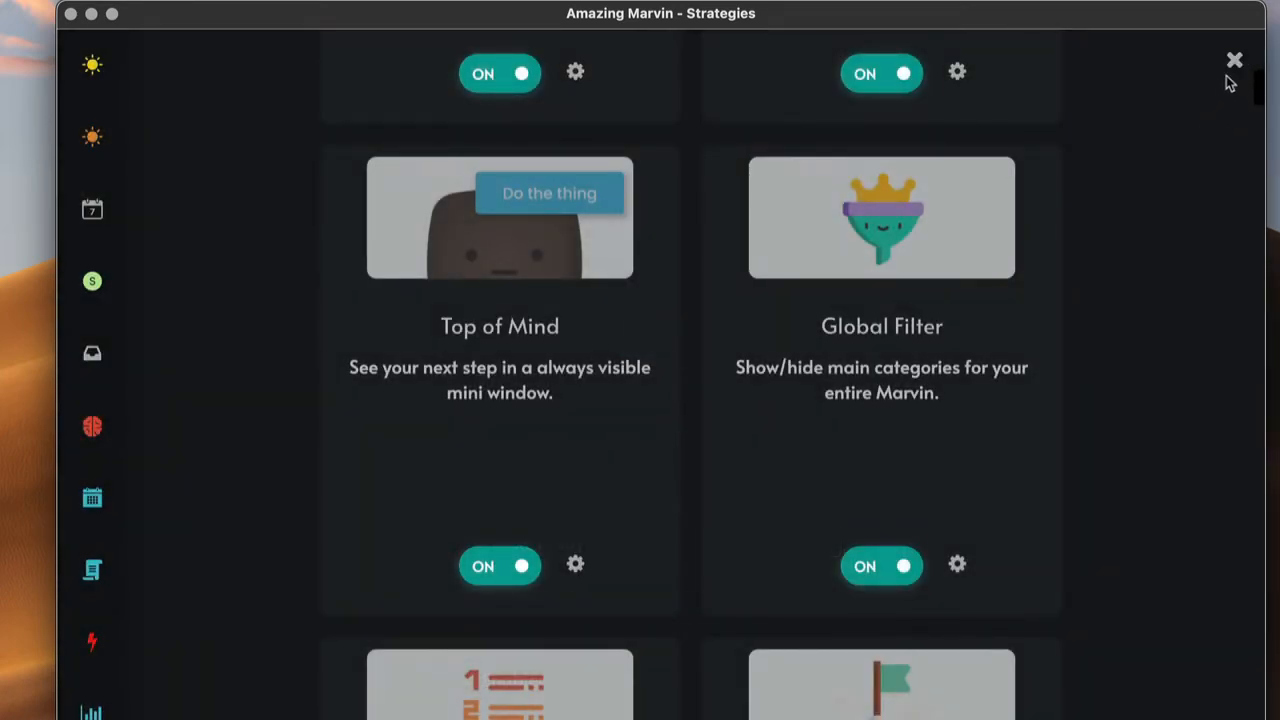
mouse_move(1178, 148)
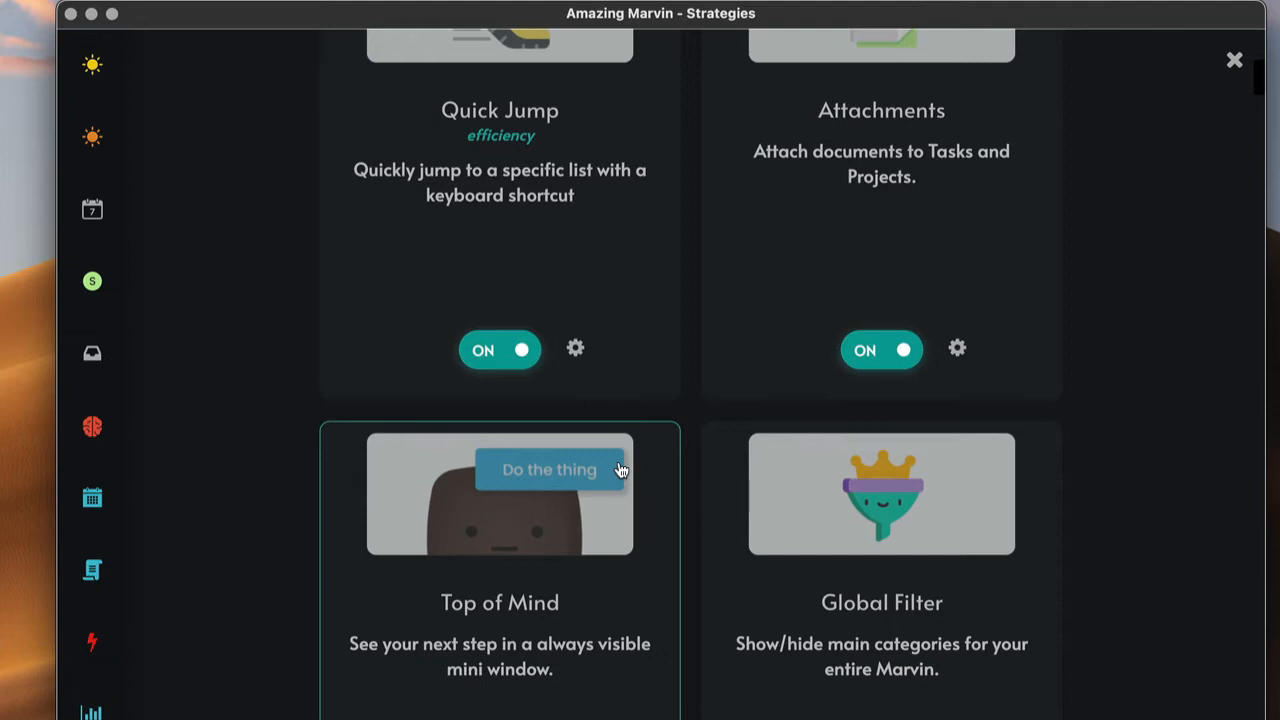
scroll("down", 3)
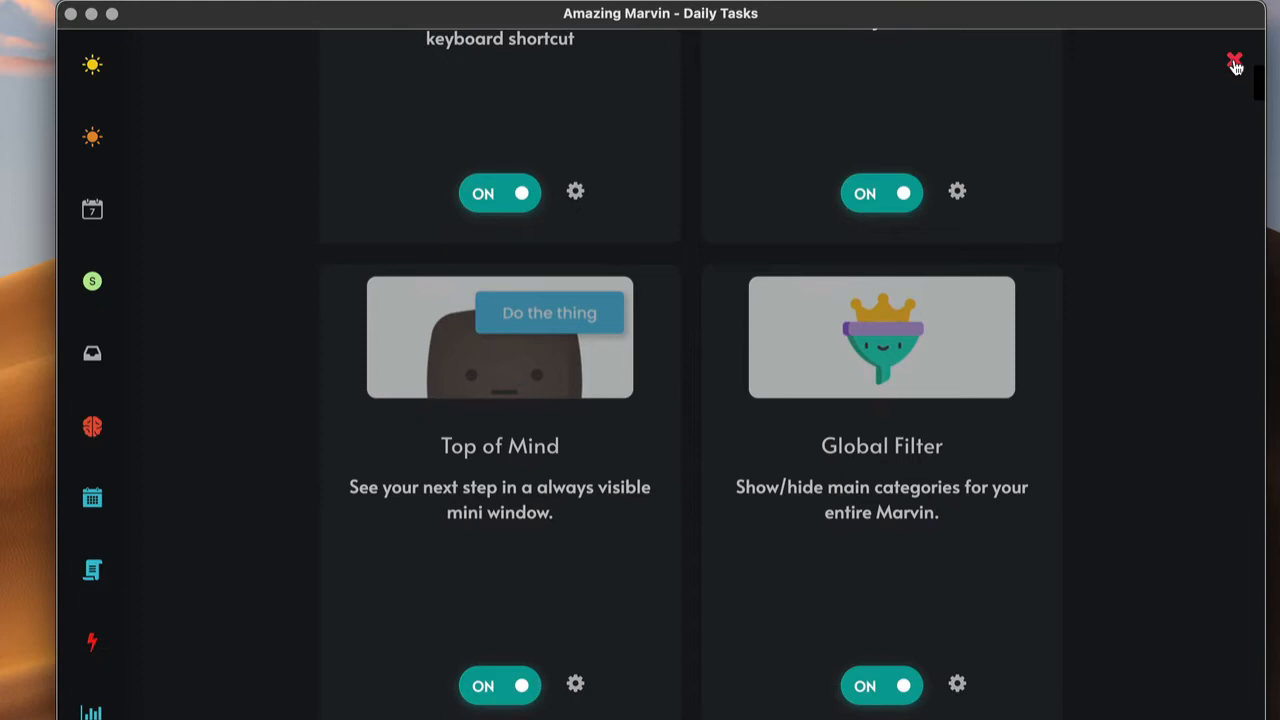
left_click(1232, 58)
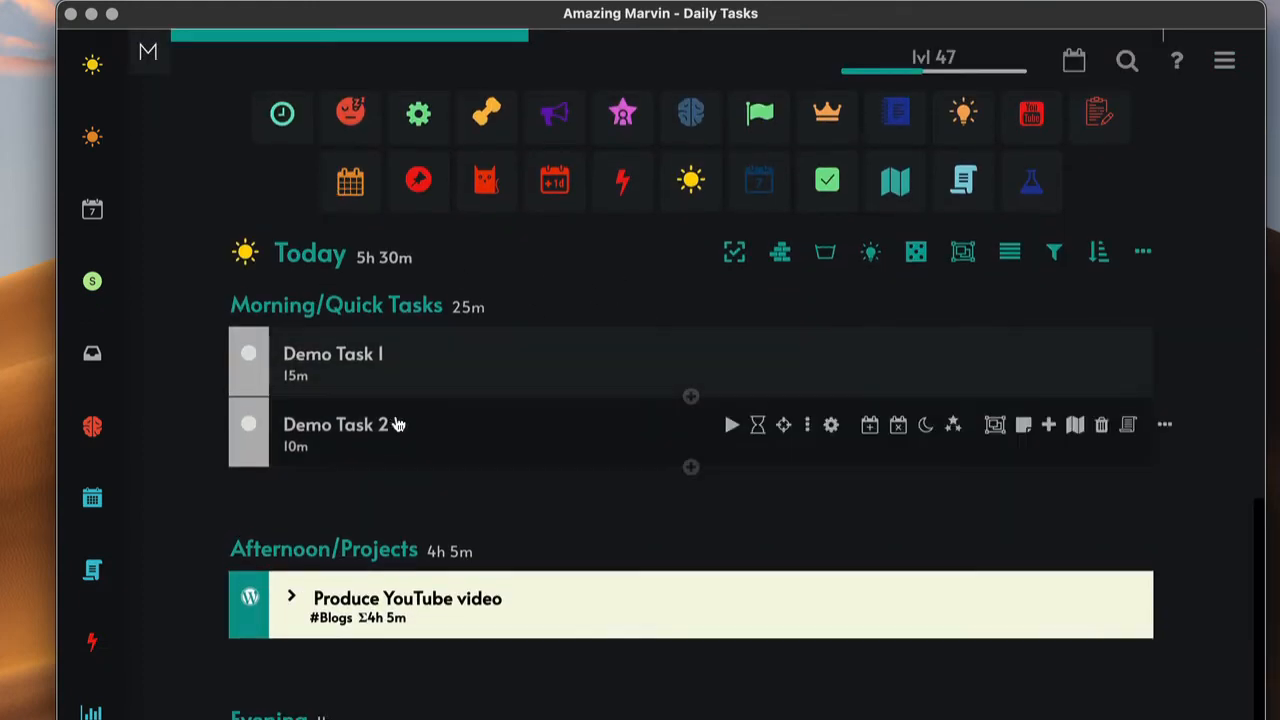
mouse_move(284, 470)
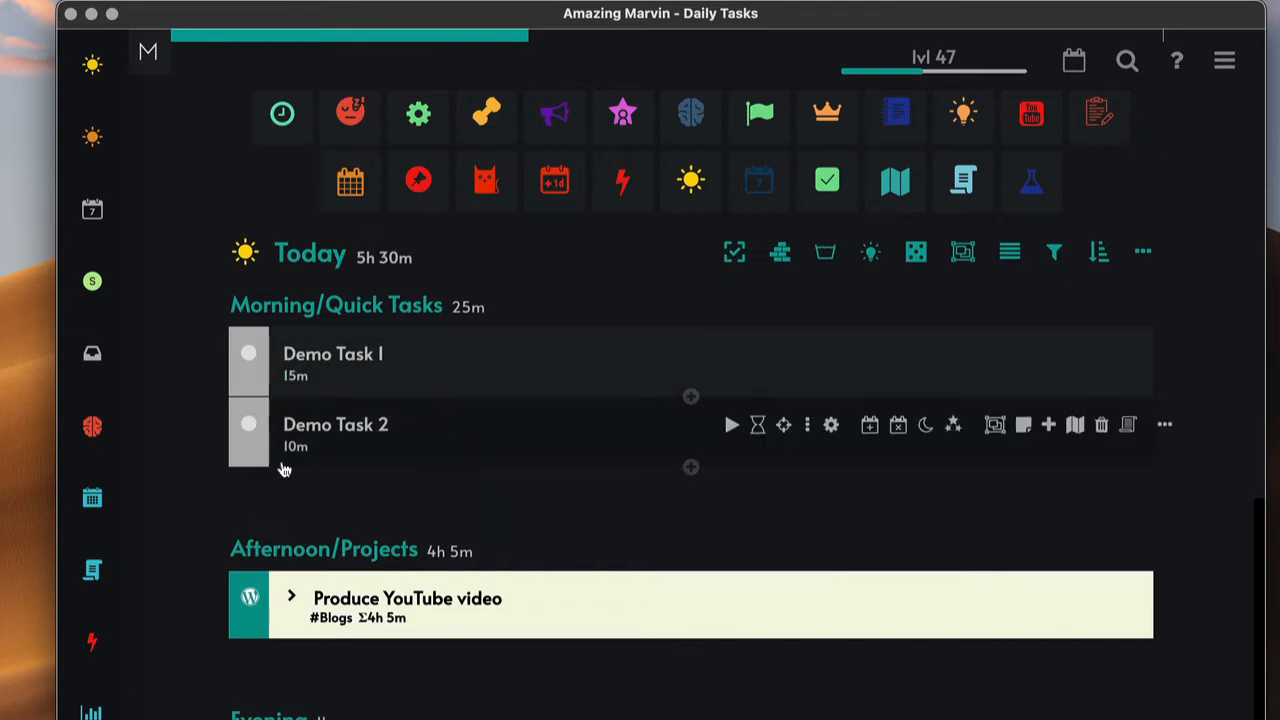
mouse_move(288, 616)
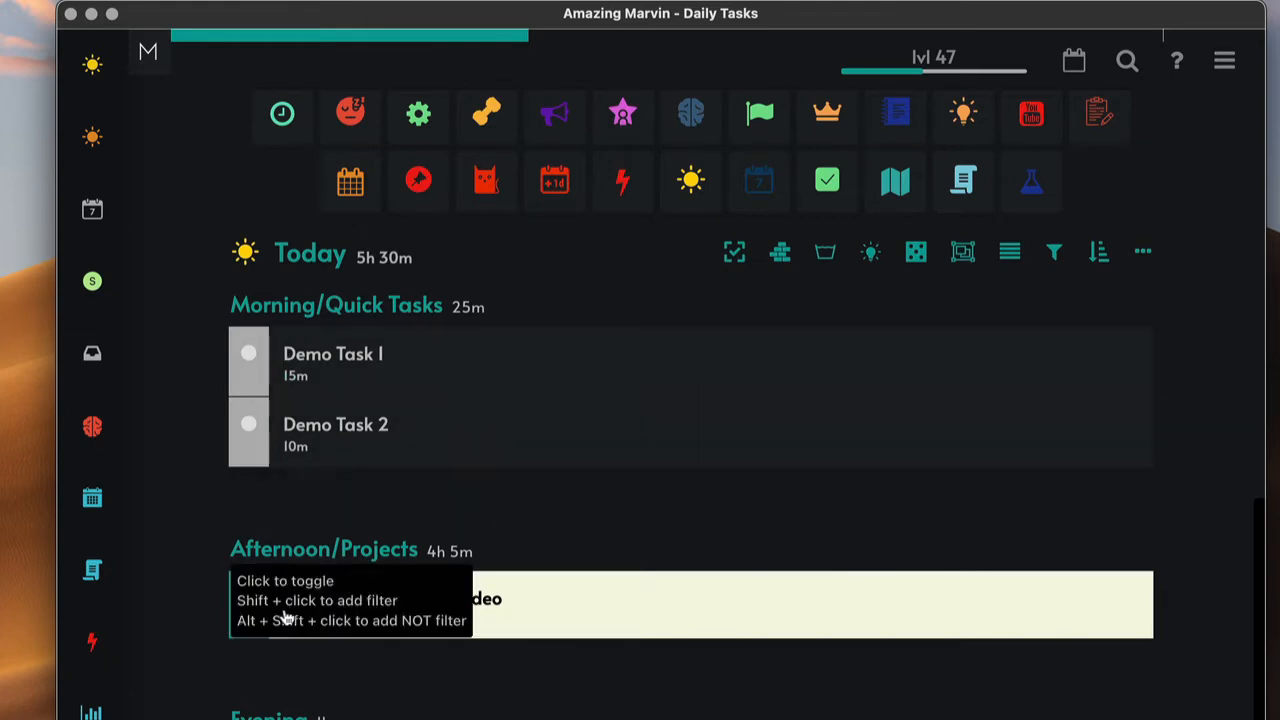
mouse_move(462, 348)
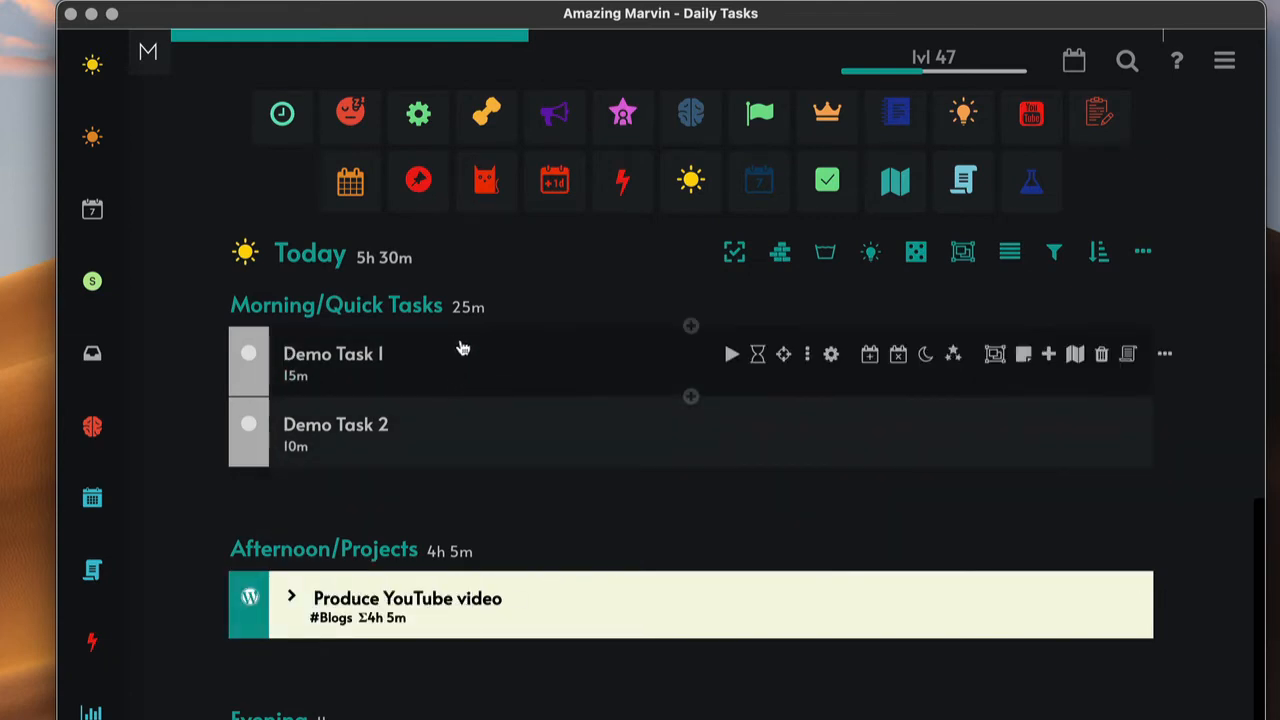
mouse_move(468, 366)
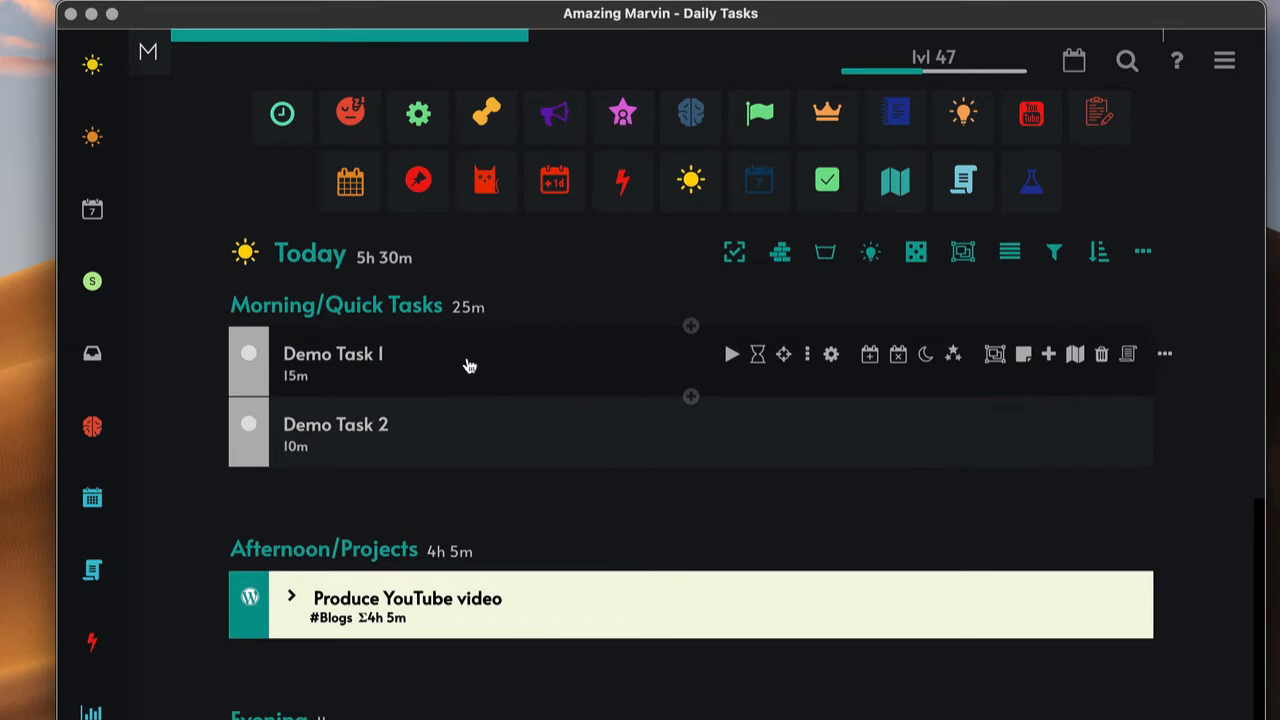
mouse_move(436, 374)
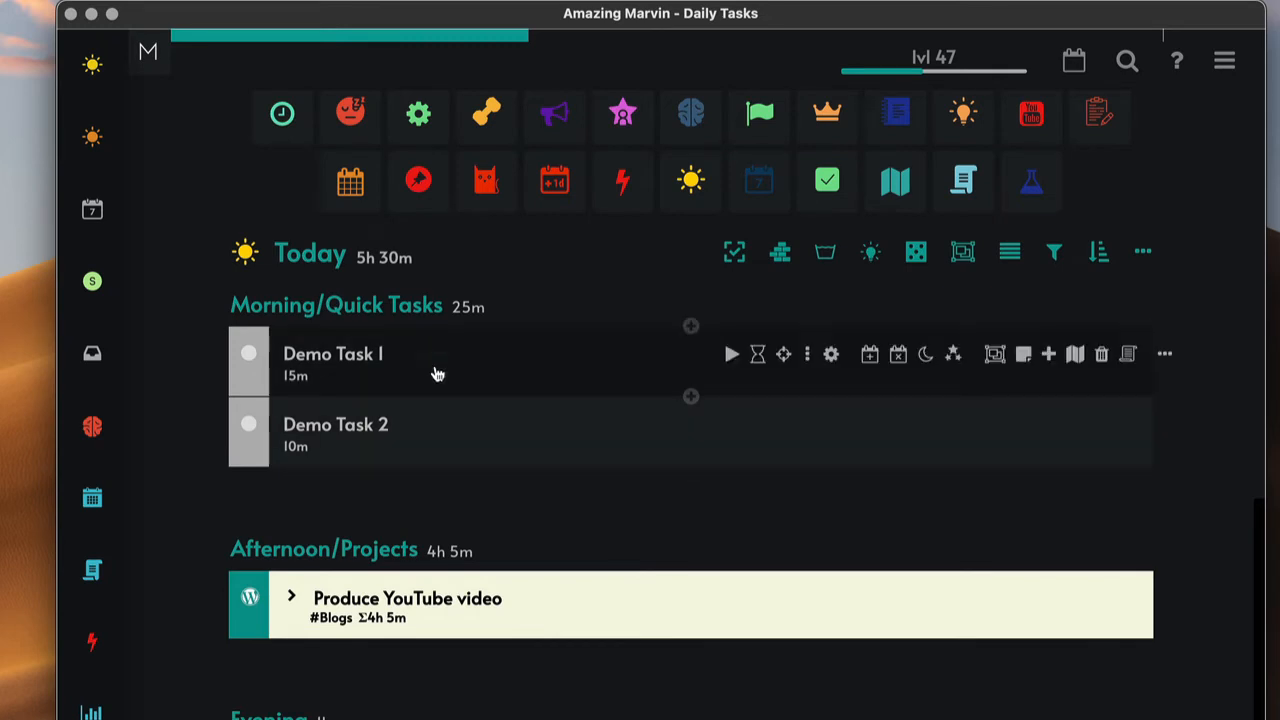
mouse_move(460, 370)
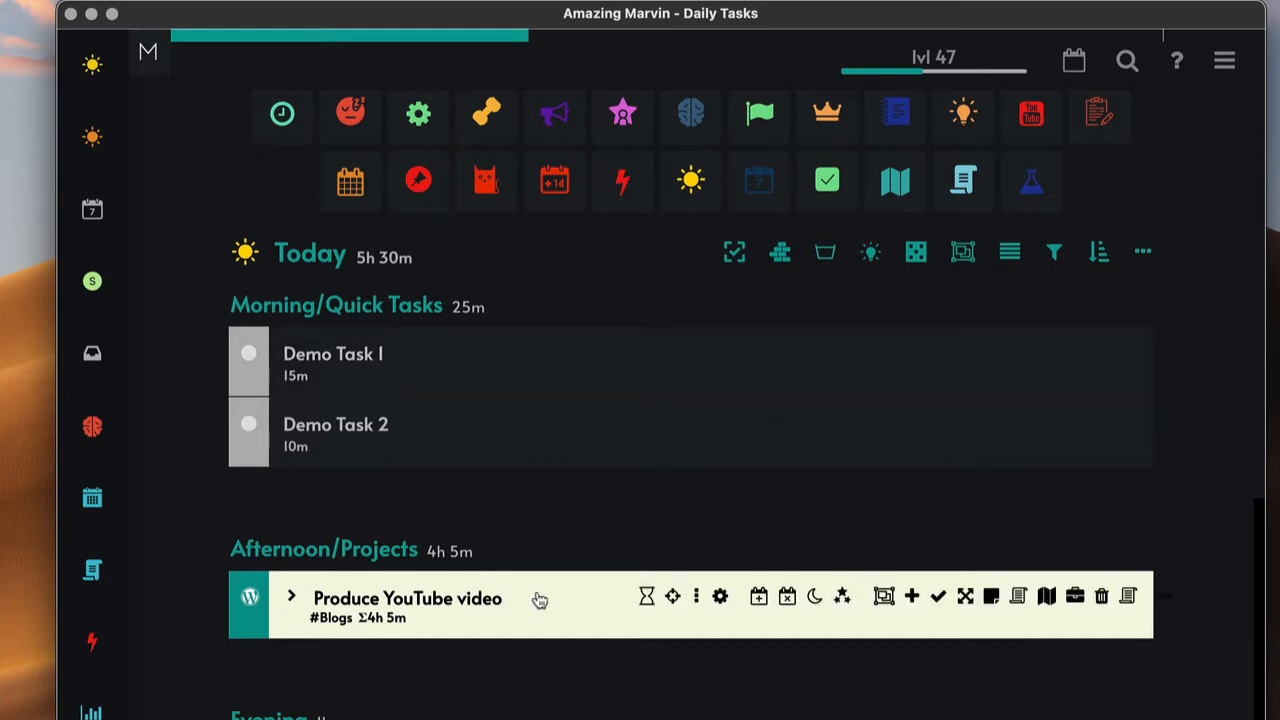
mouse_move(524, 352)
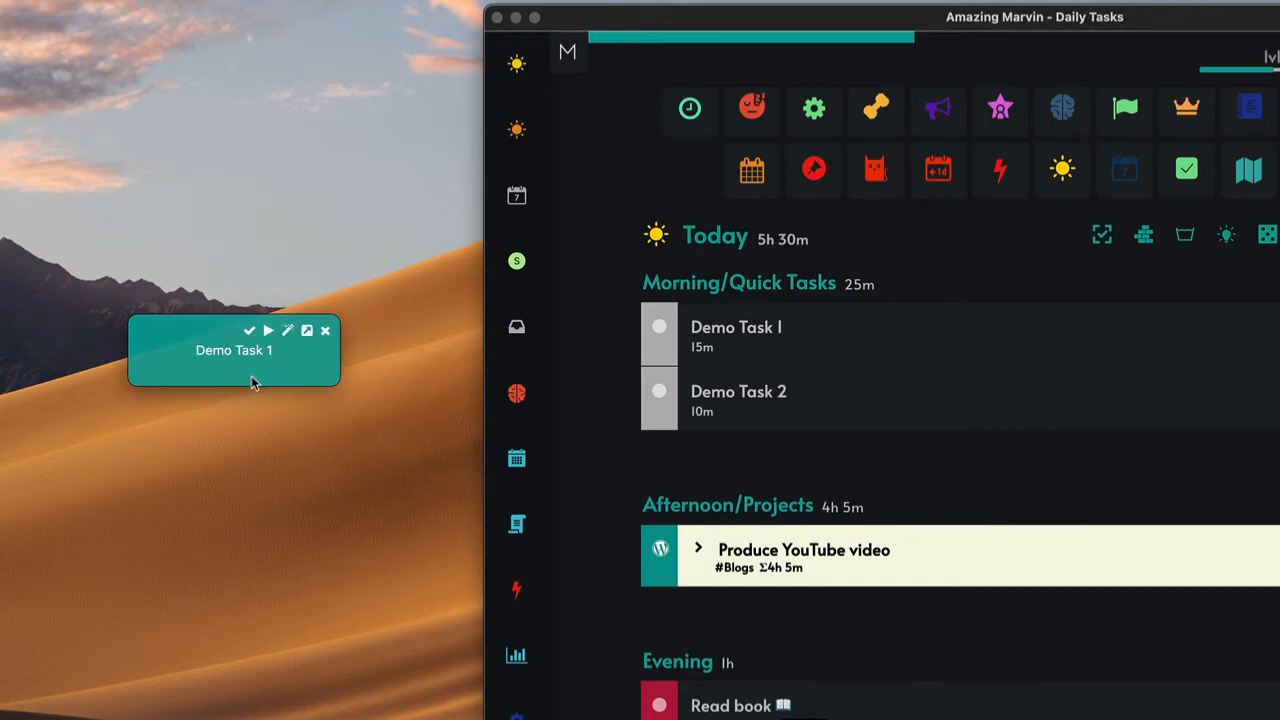
mouse_move(516, 328)
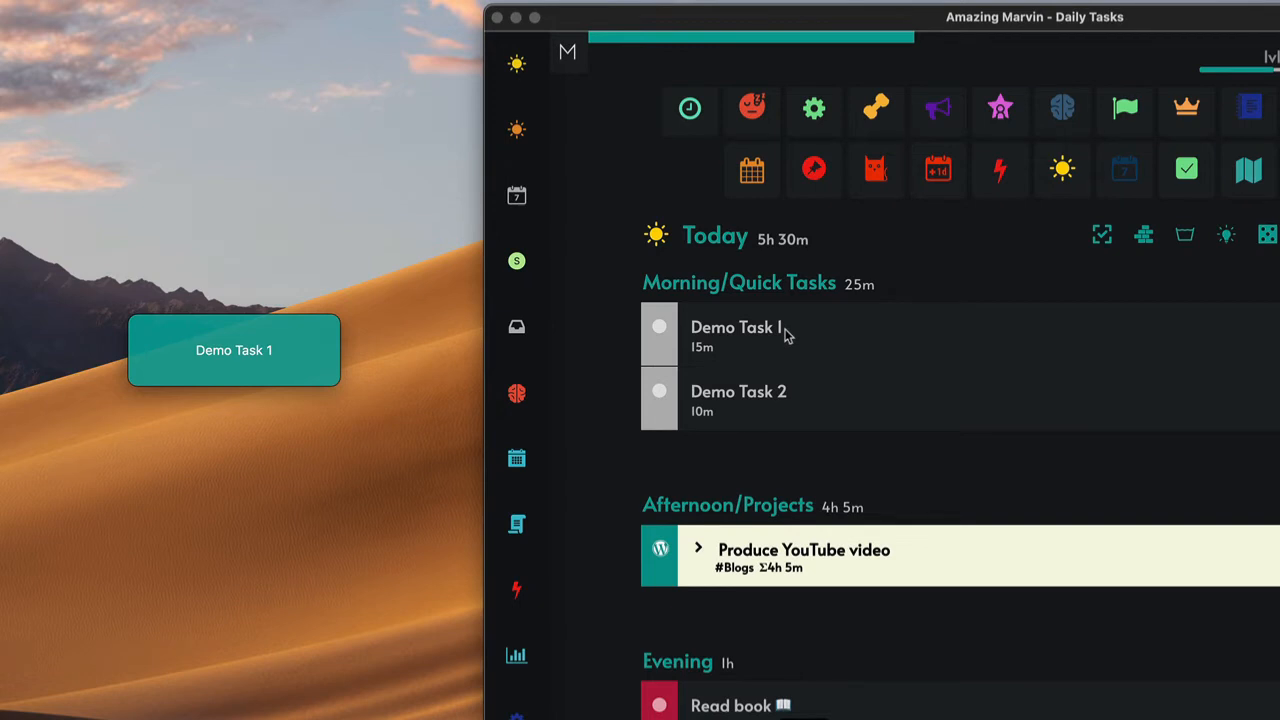
mouse_move(248, 380)
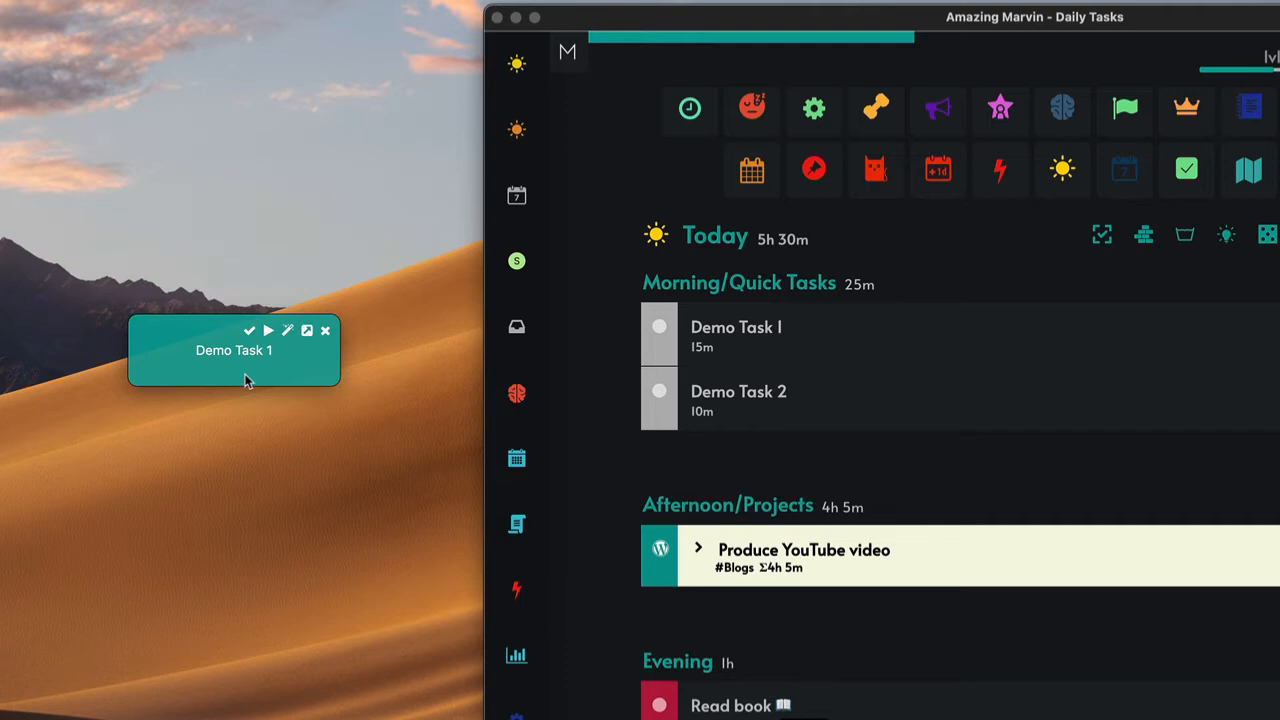
mouse_move(254, 370)
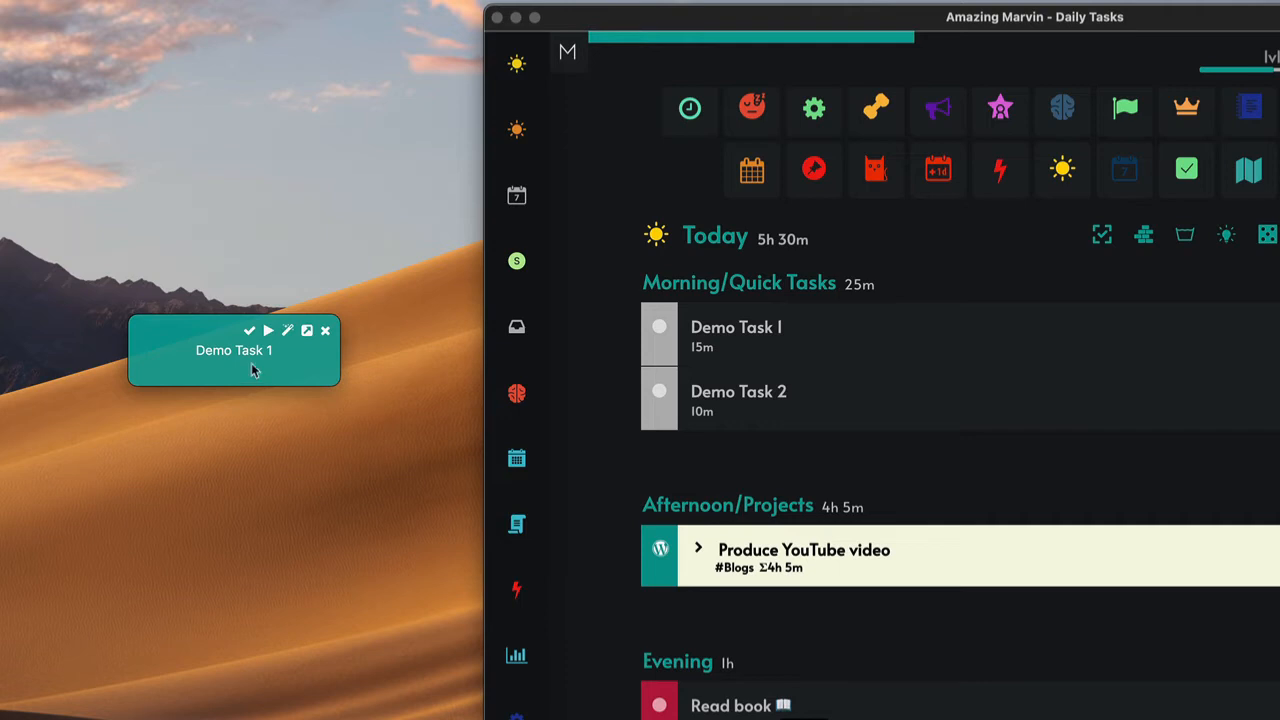
mouse_move(248, 330)
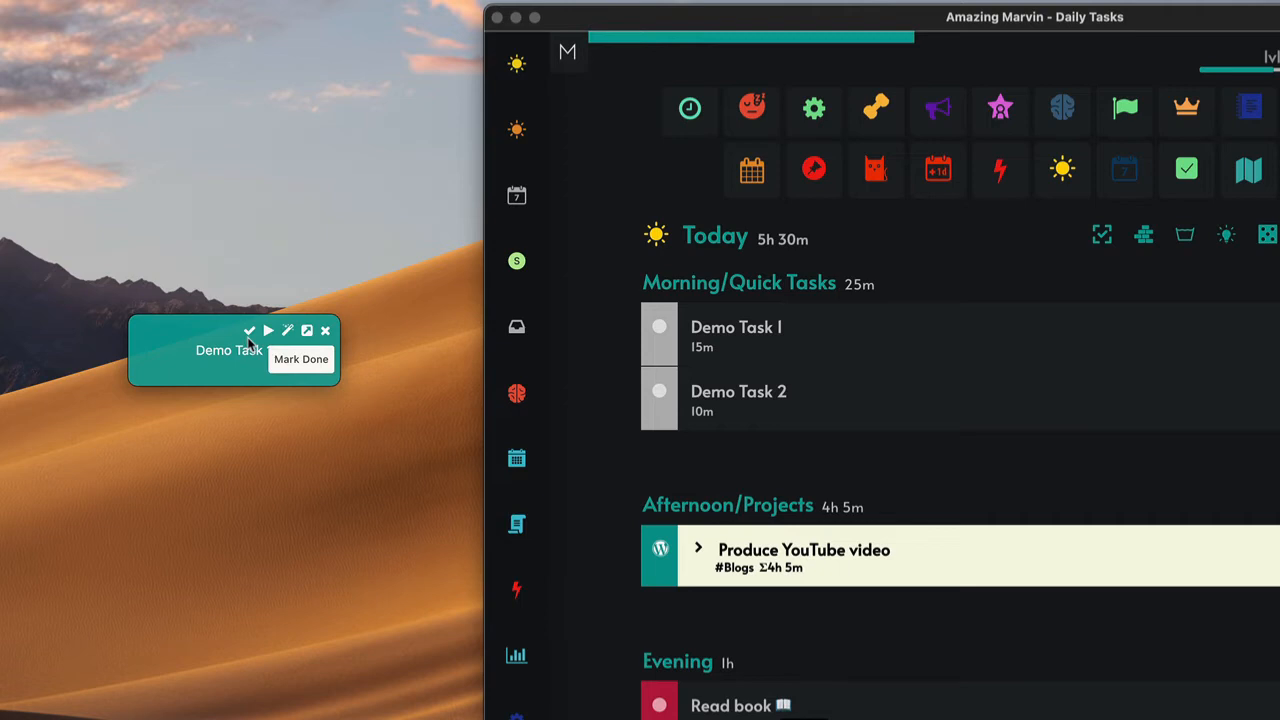
mouse_move(264, 350)
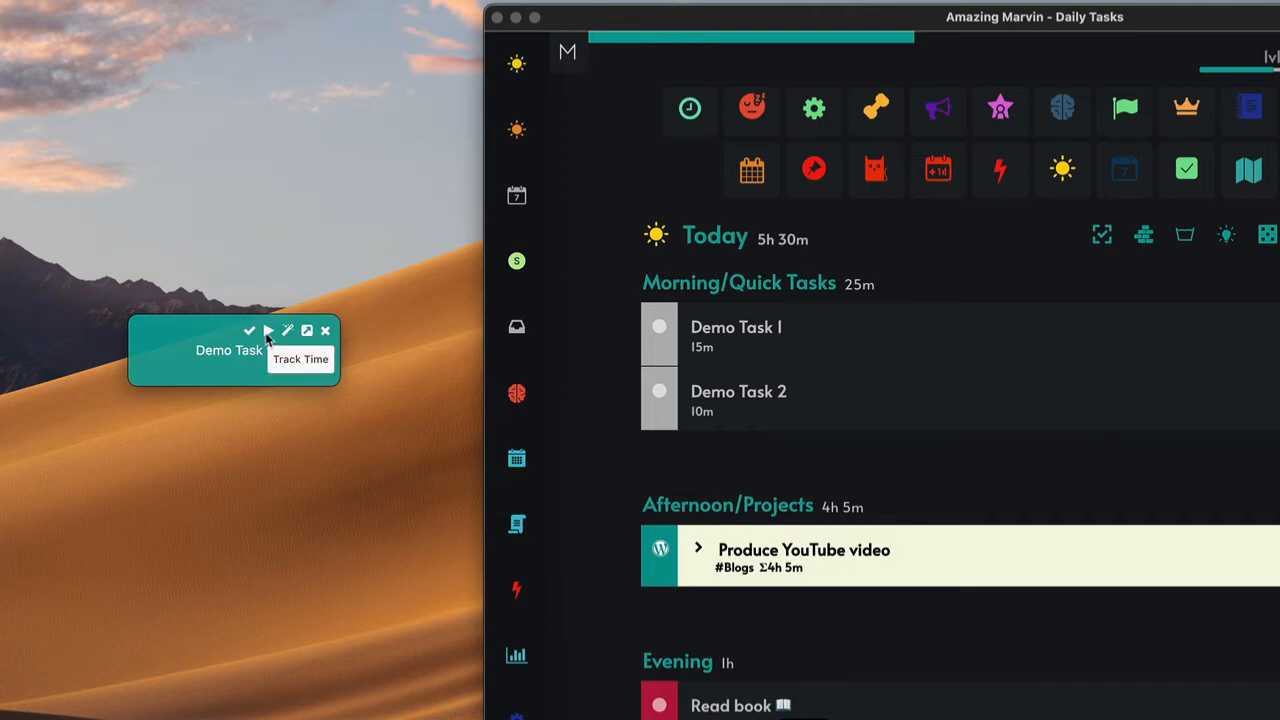
mouse_move(290, 332)
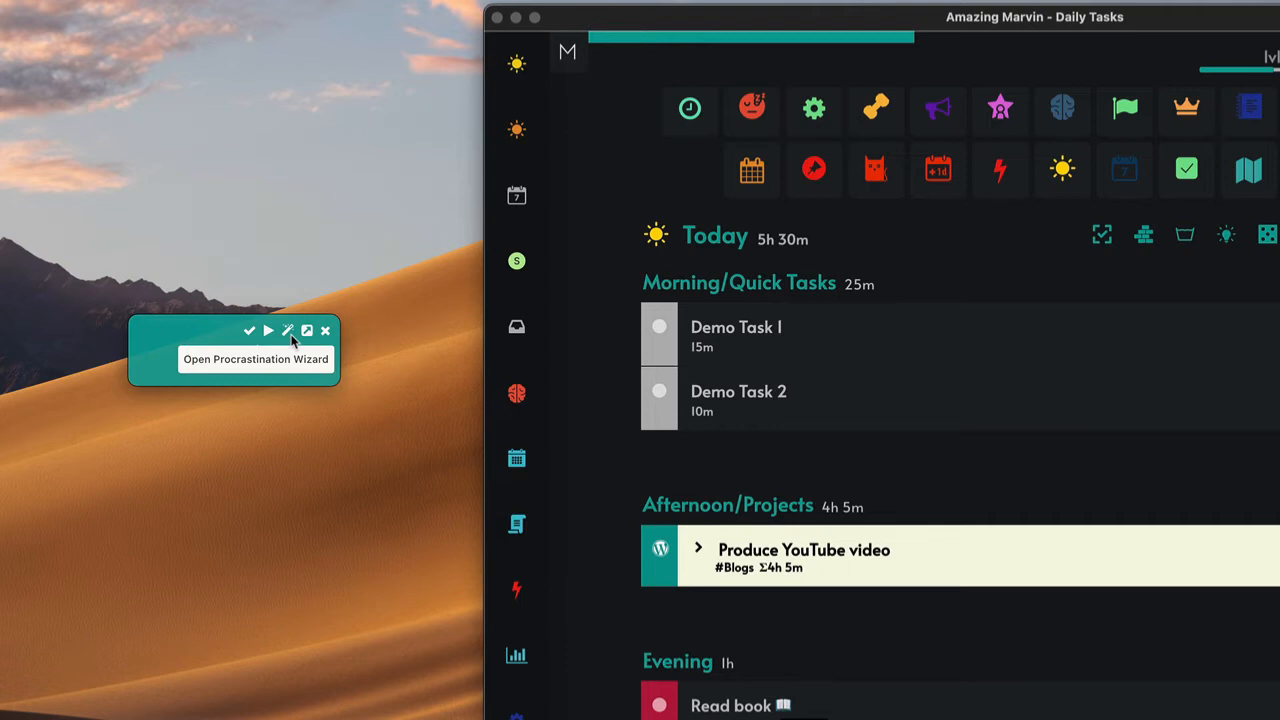
mouse_move(306, 332)
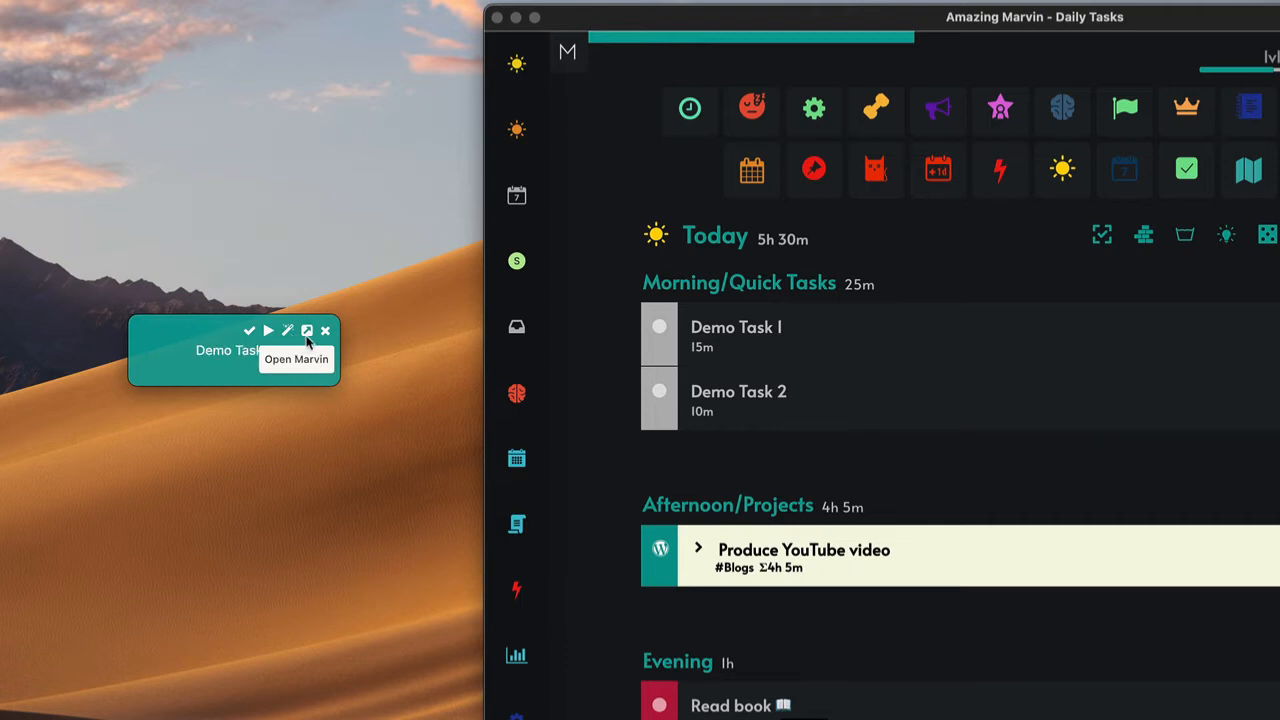
mouse_move(322, 358)
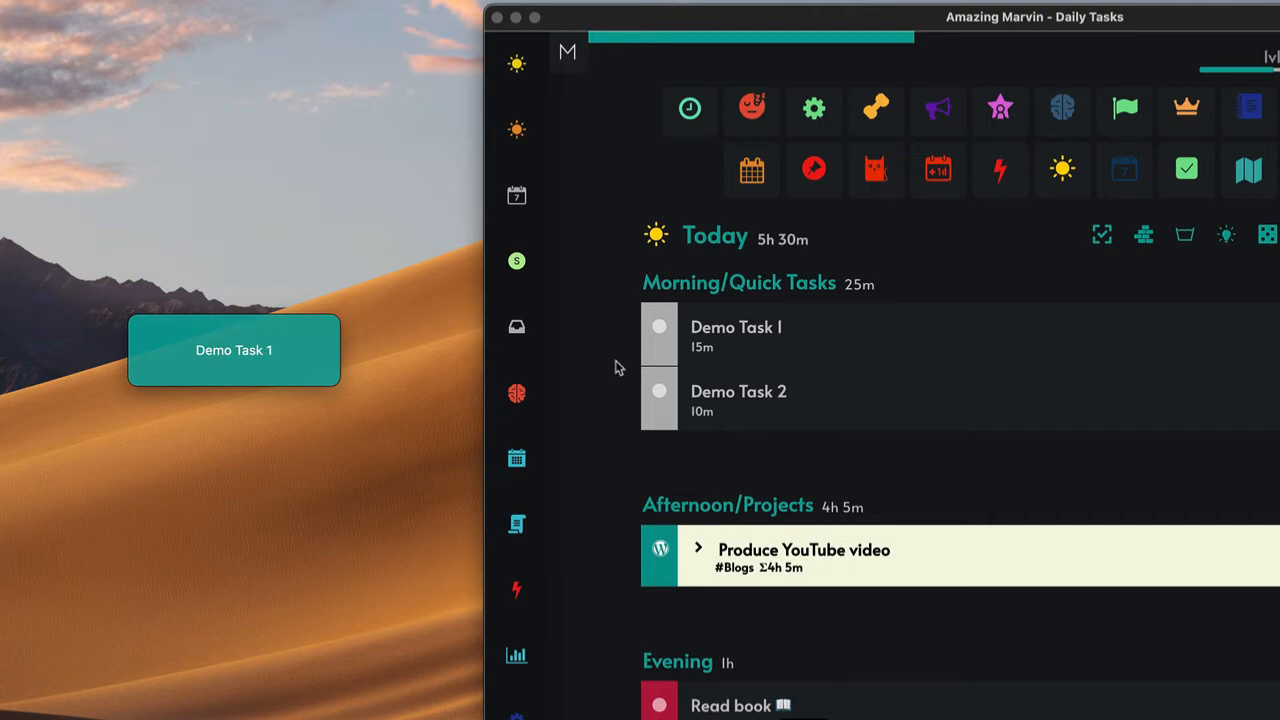
mouse_move(808, 356)
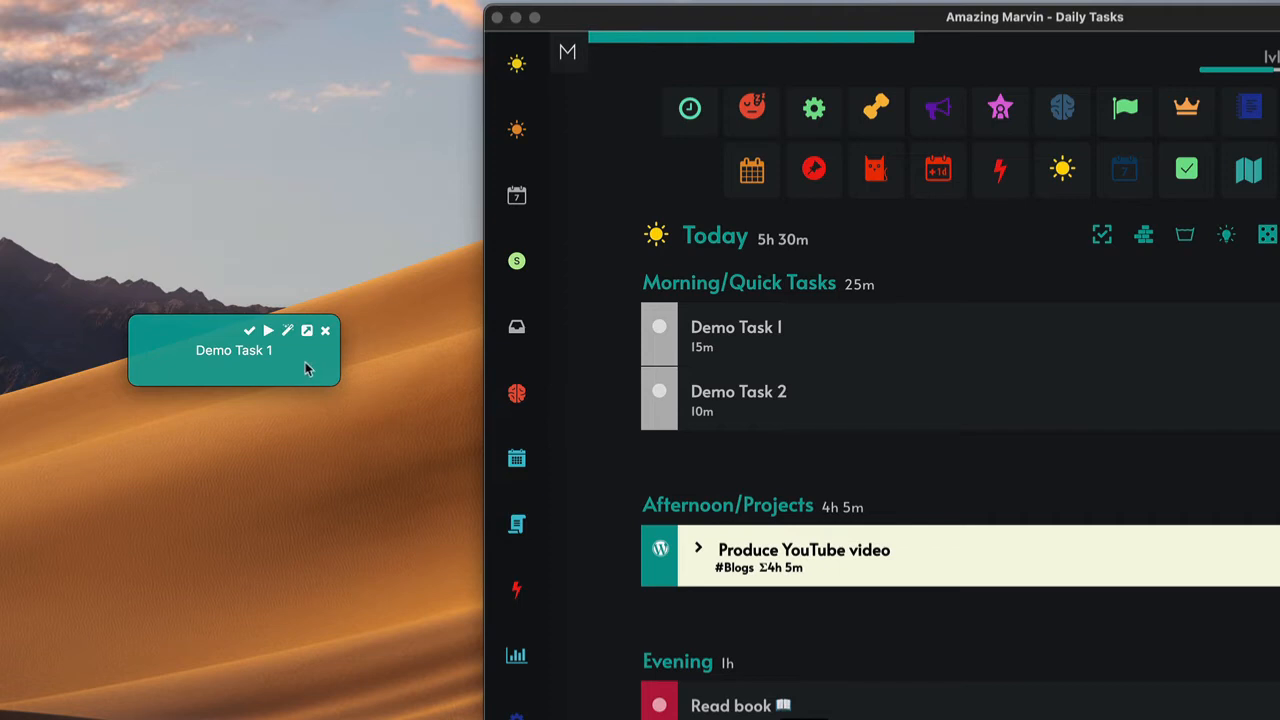
mouse_move(304, 370)
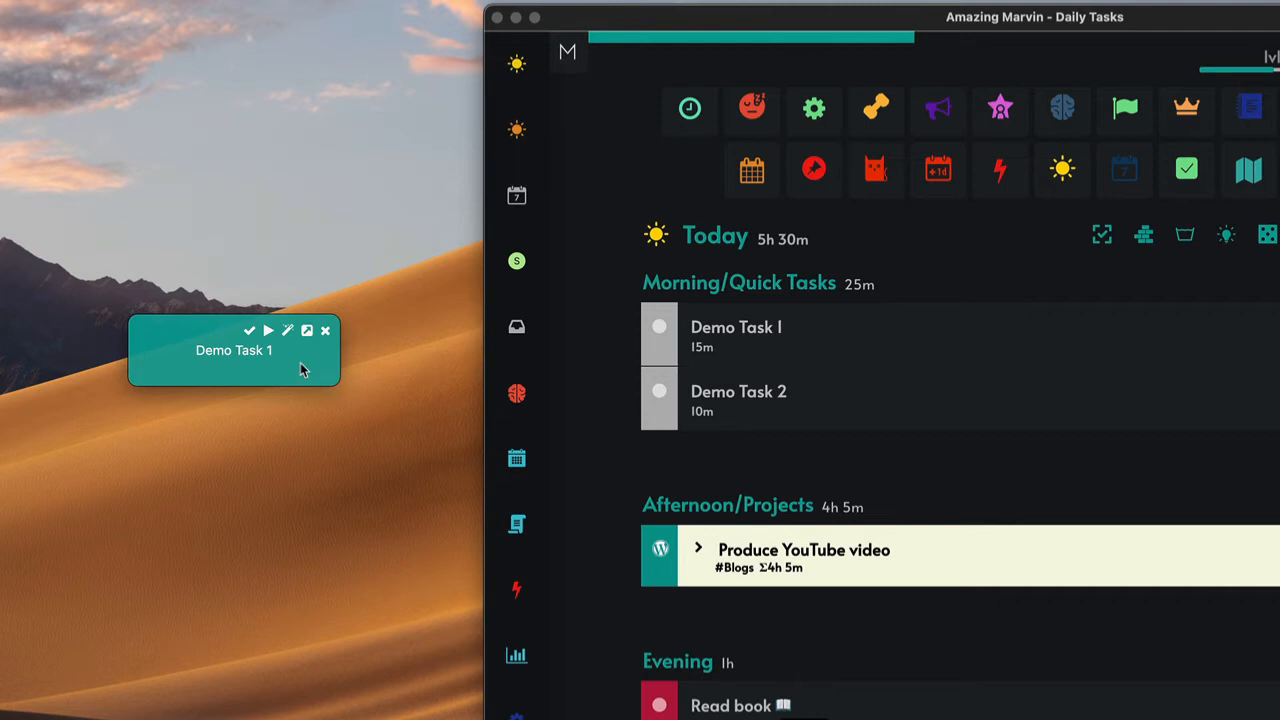
mouse_move(442, 472)
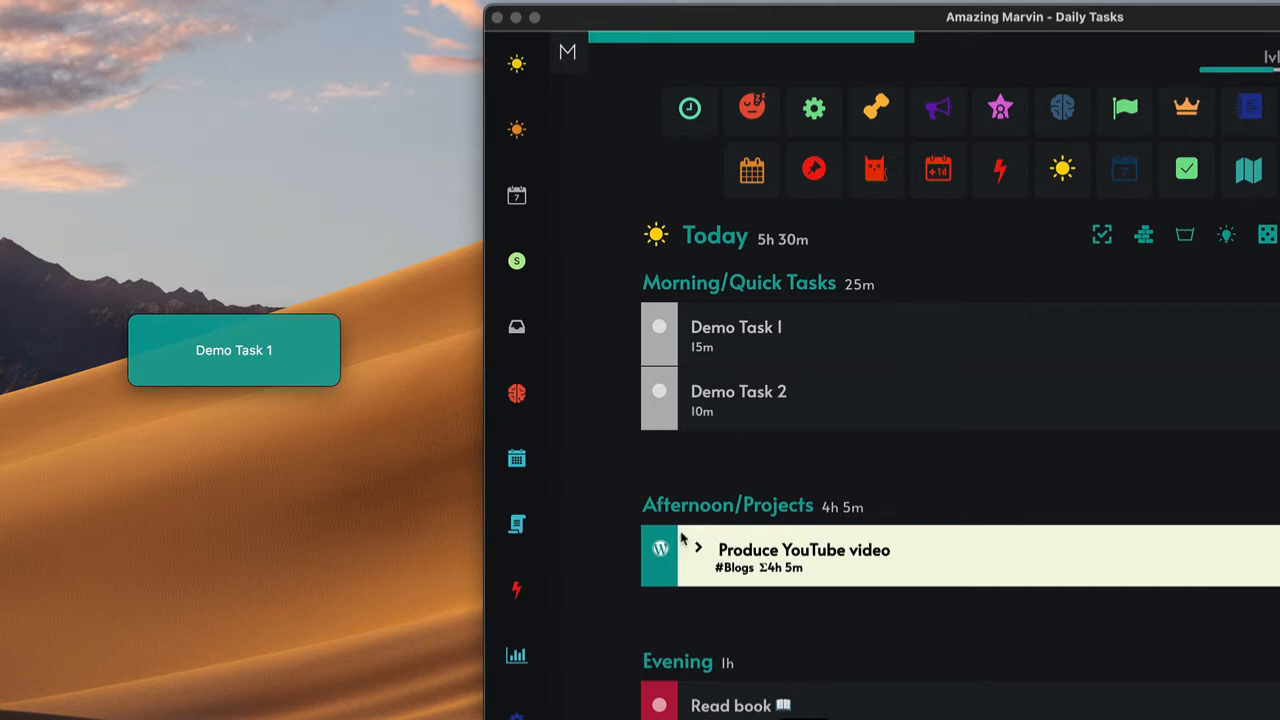
mouse_move(790, 550)
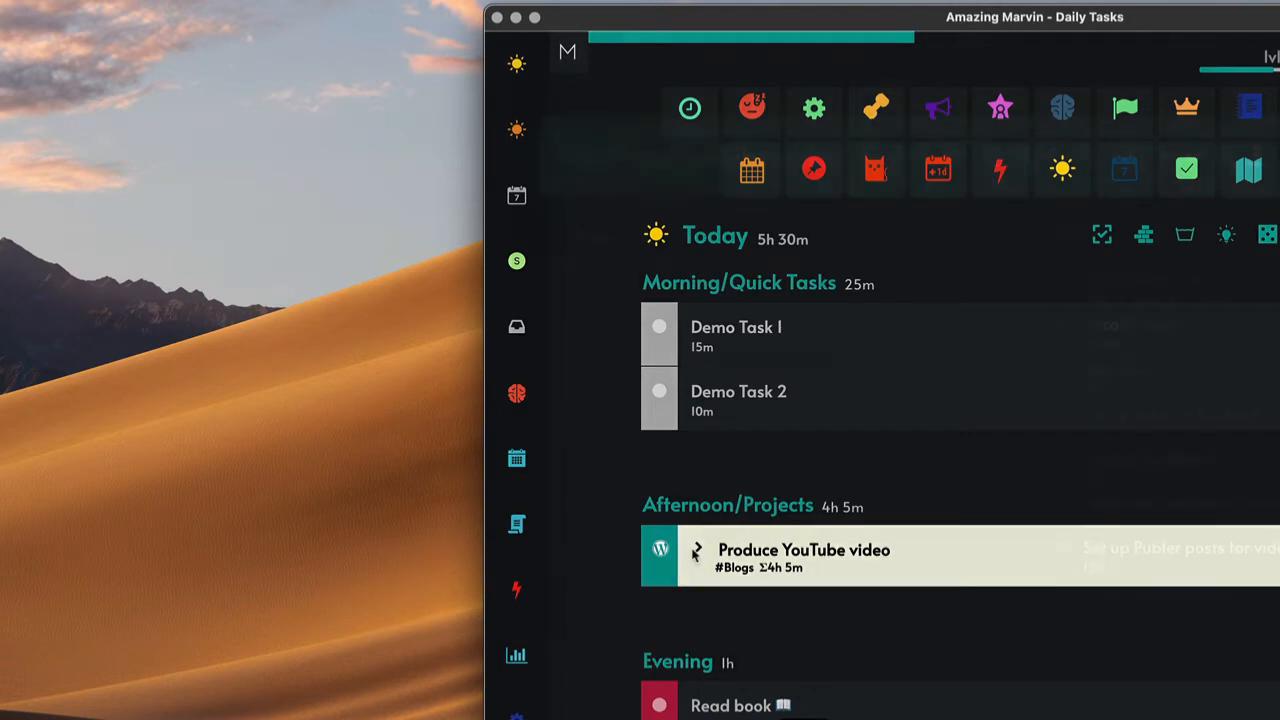
Step: Mark Demo Task 2 done so Top of Mind advances to Produce YouTube video
left_click(804, 550)
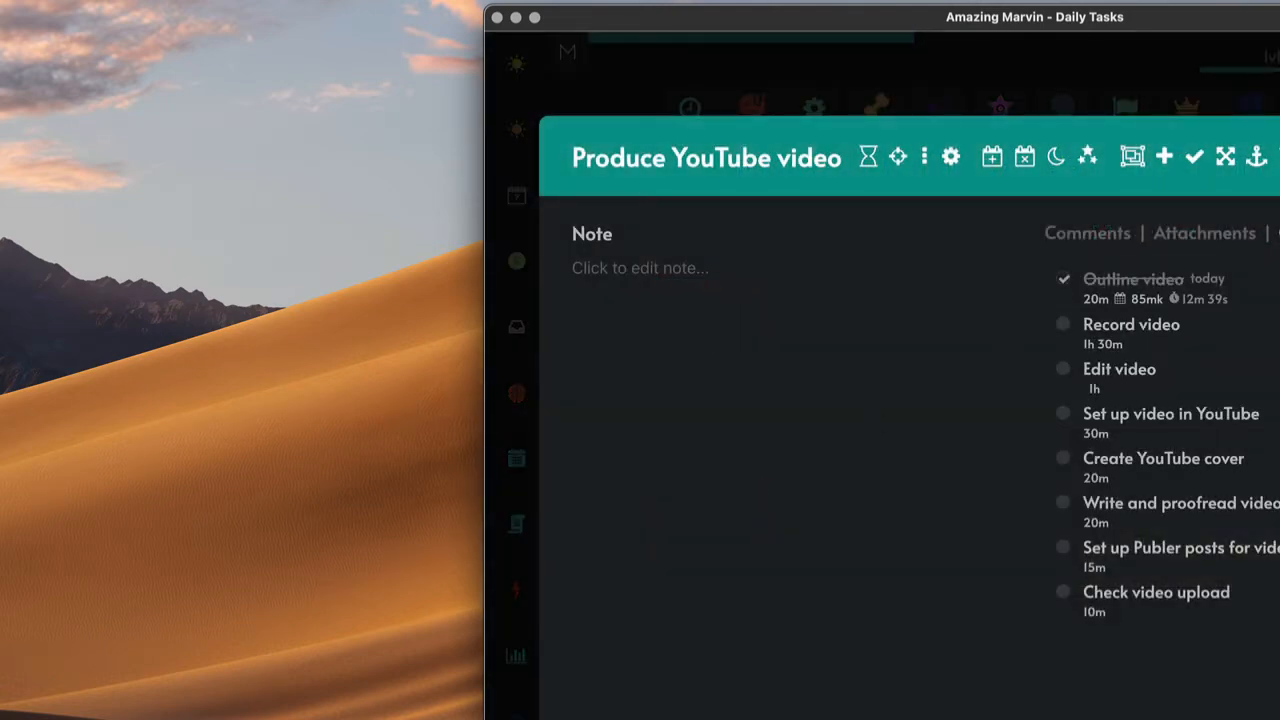
mouse_move(1118, 324)
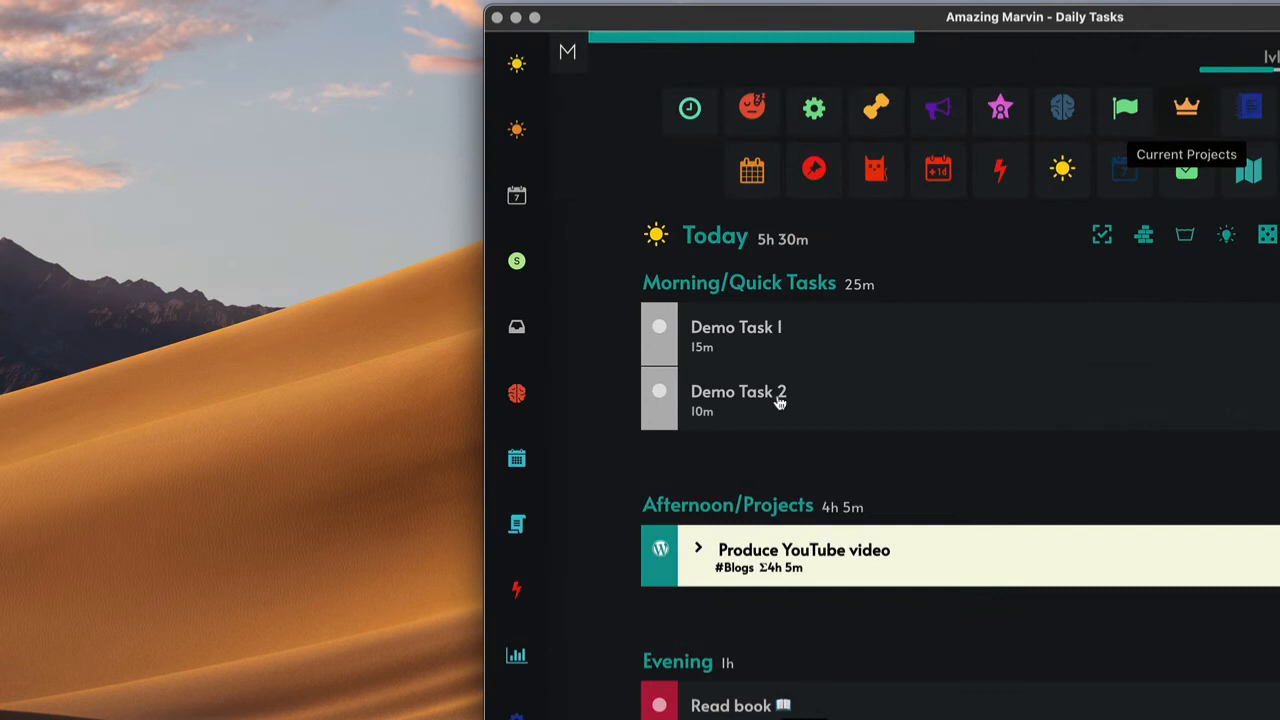
mouse_move(658, 334)
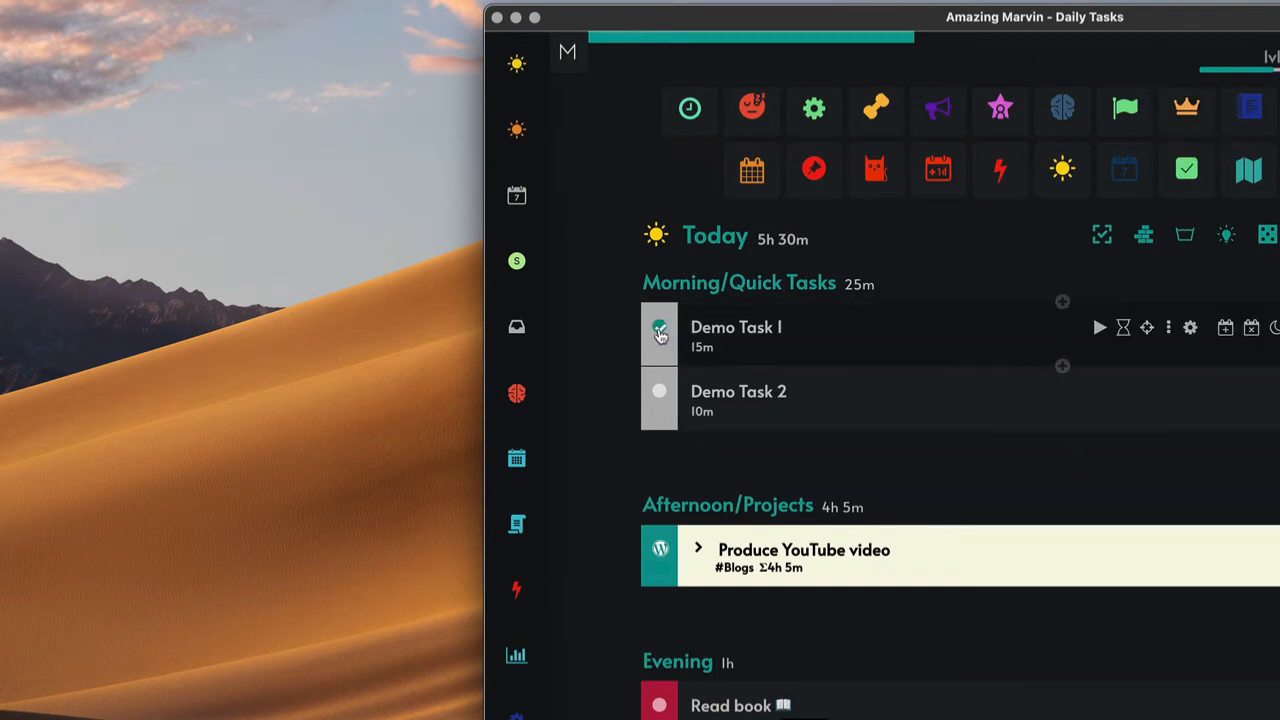
left_click(660, 330)
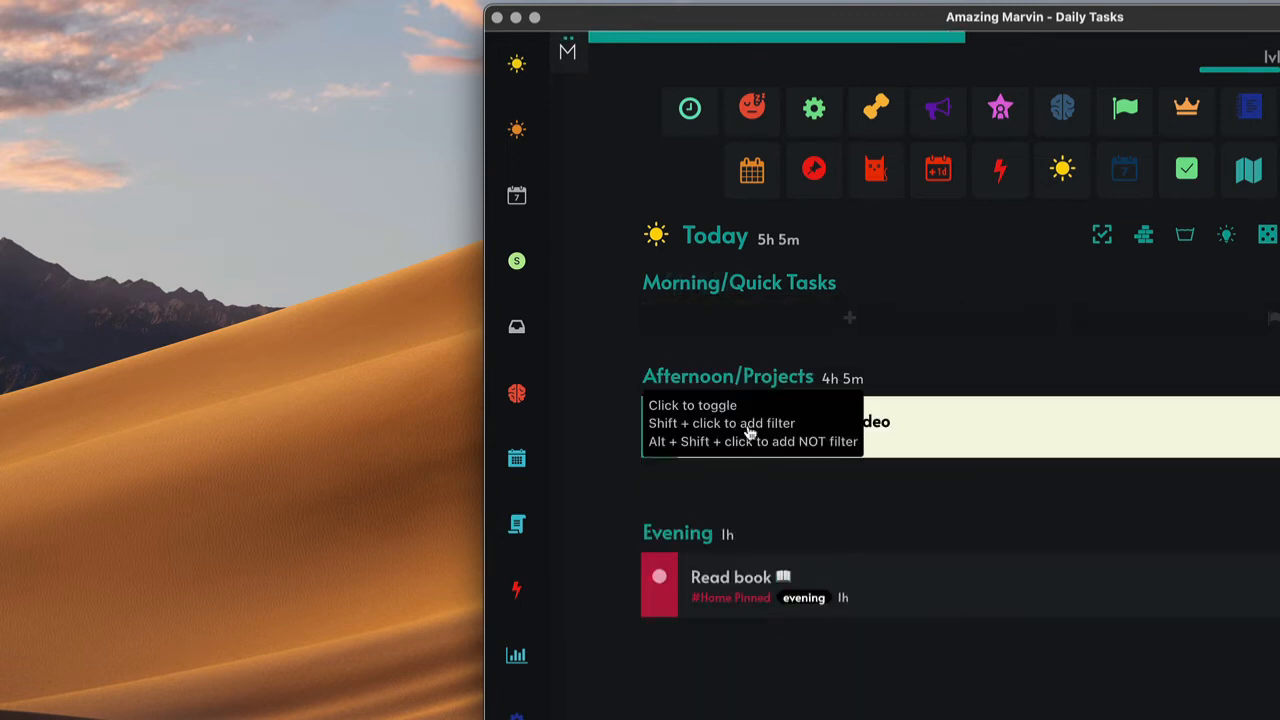
mouse_move(408, 334)
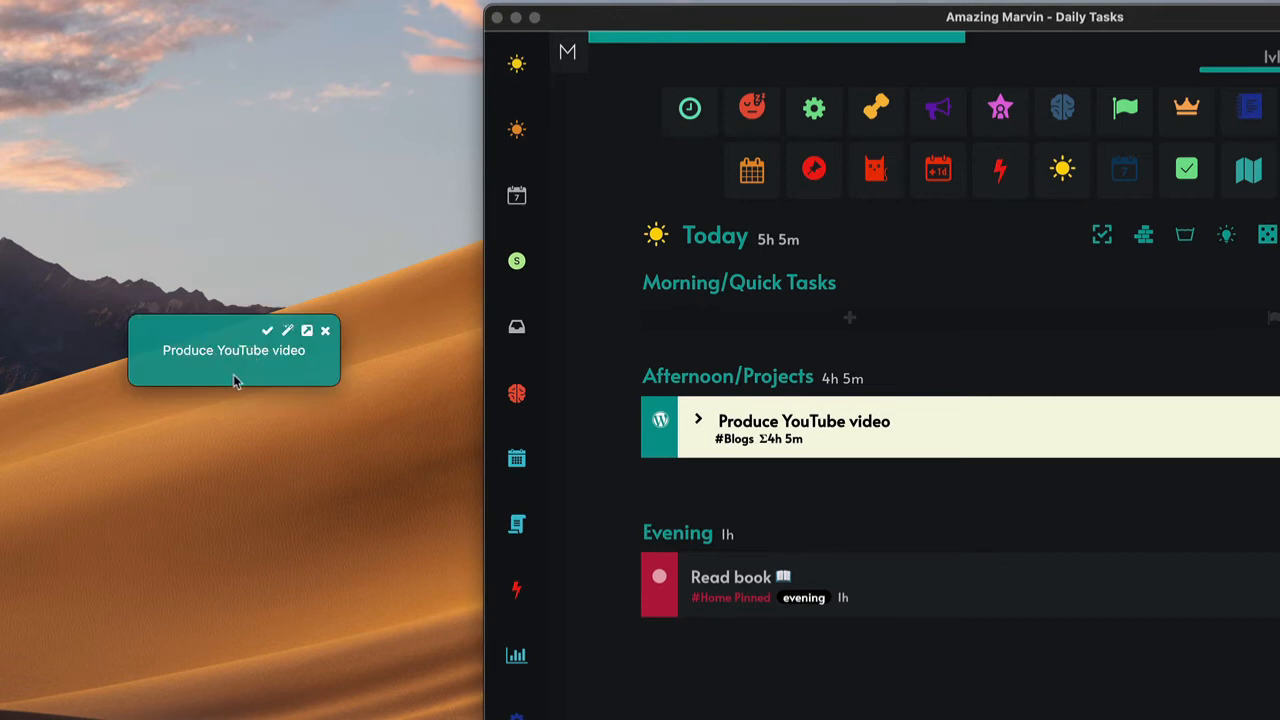
mouse_move(380, 382)
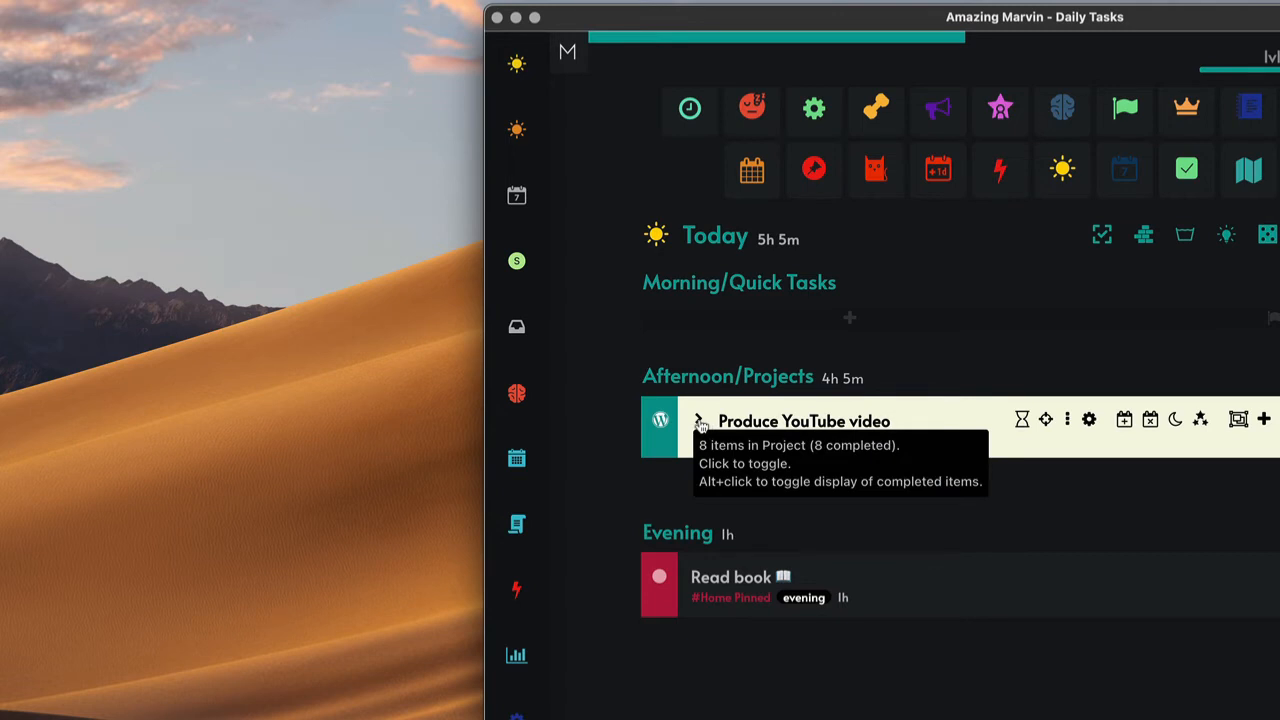
Step: Track time on Record video from the expanded project, then stop it from the Top of Mind window
left_click(698, 420)
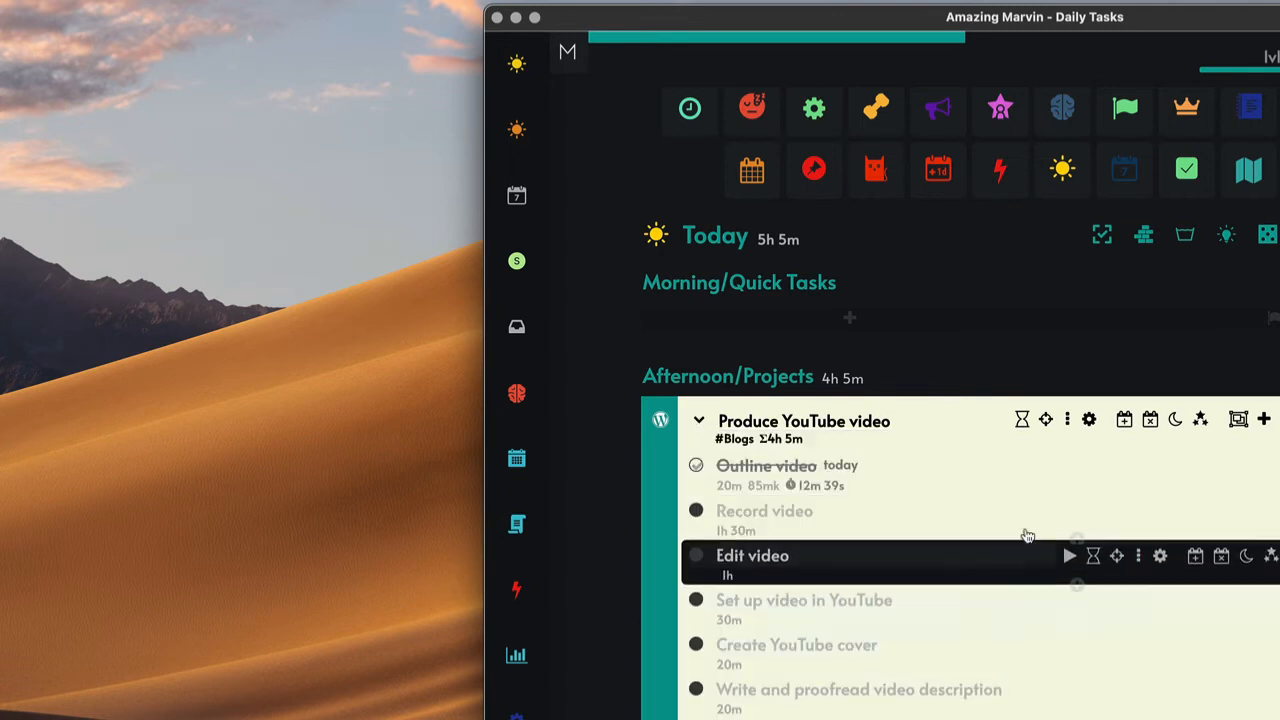
mouse_move(1068, 512)
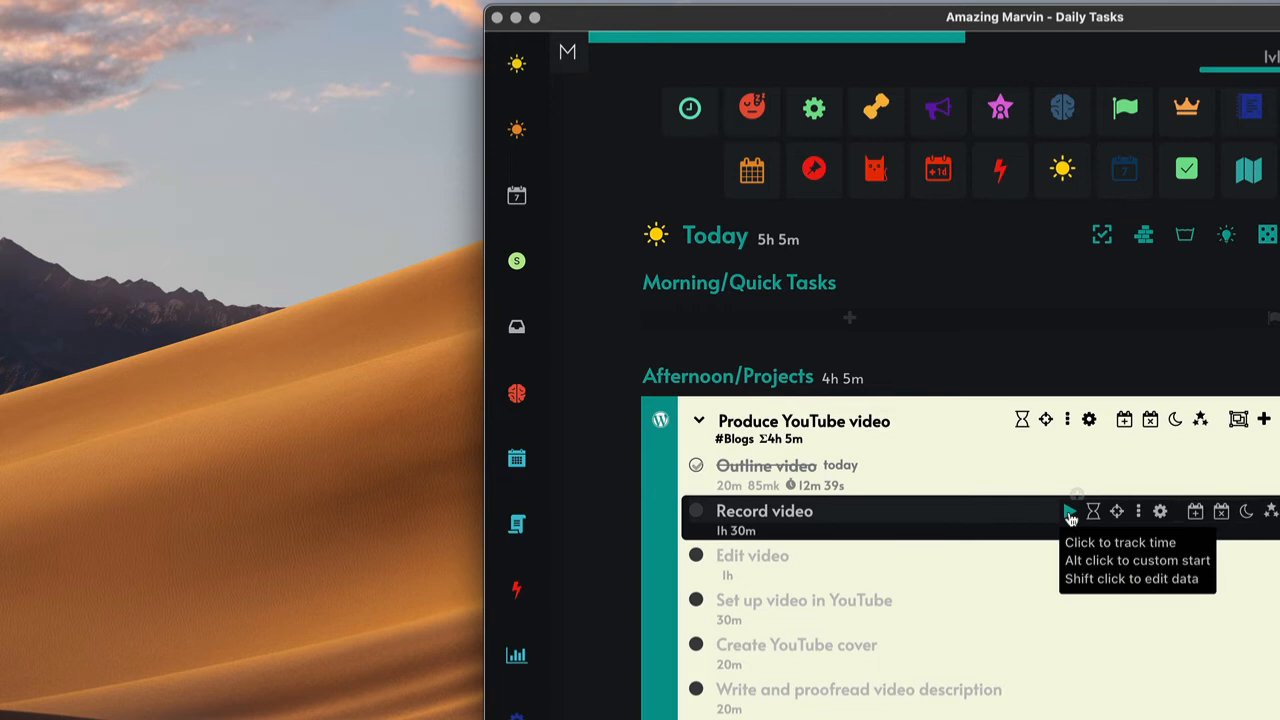
left_click(1068, 512)
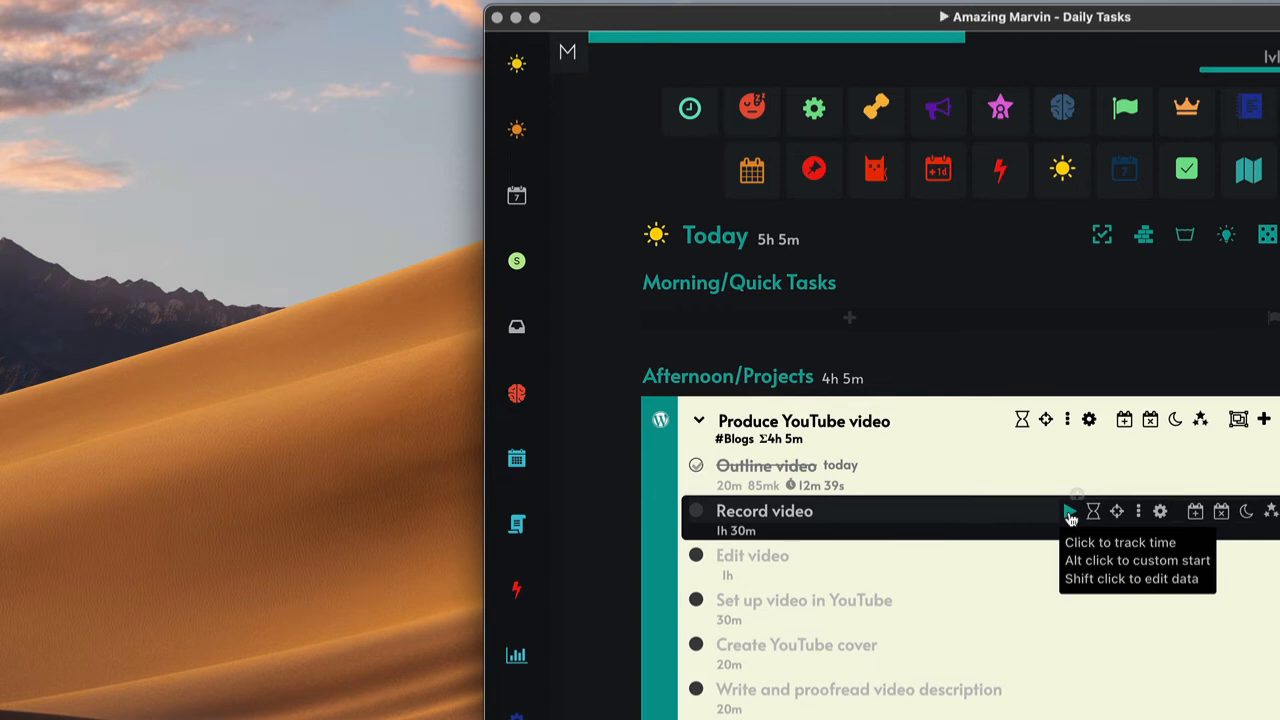
left_click(1068, 512)
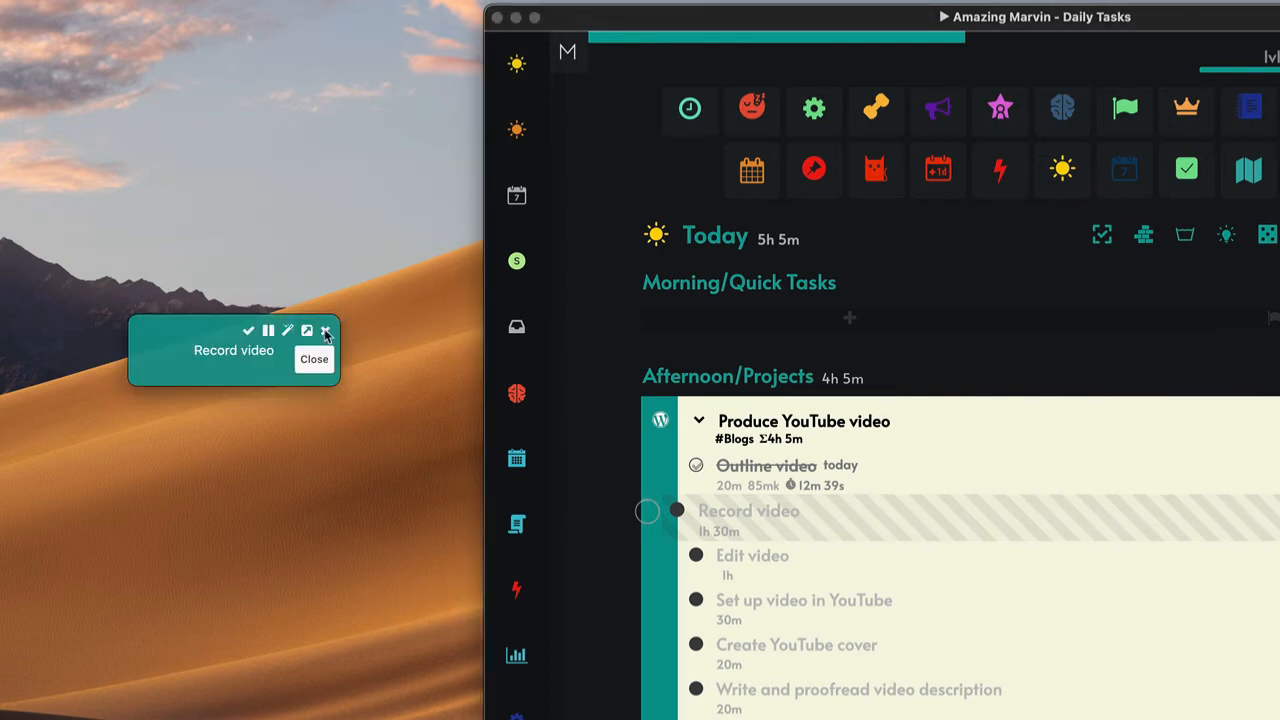
left_click(324, 330)
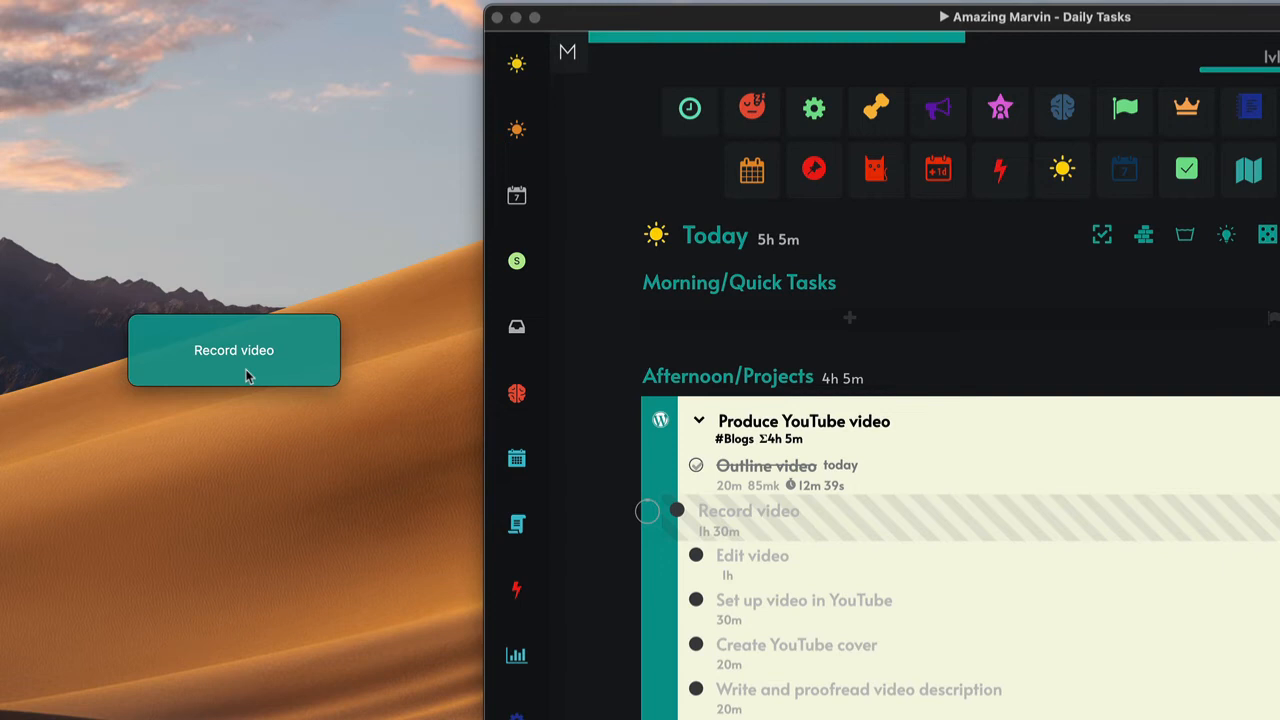
mouse_move(264, 352)
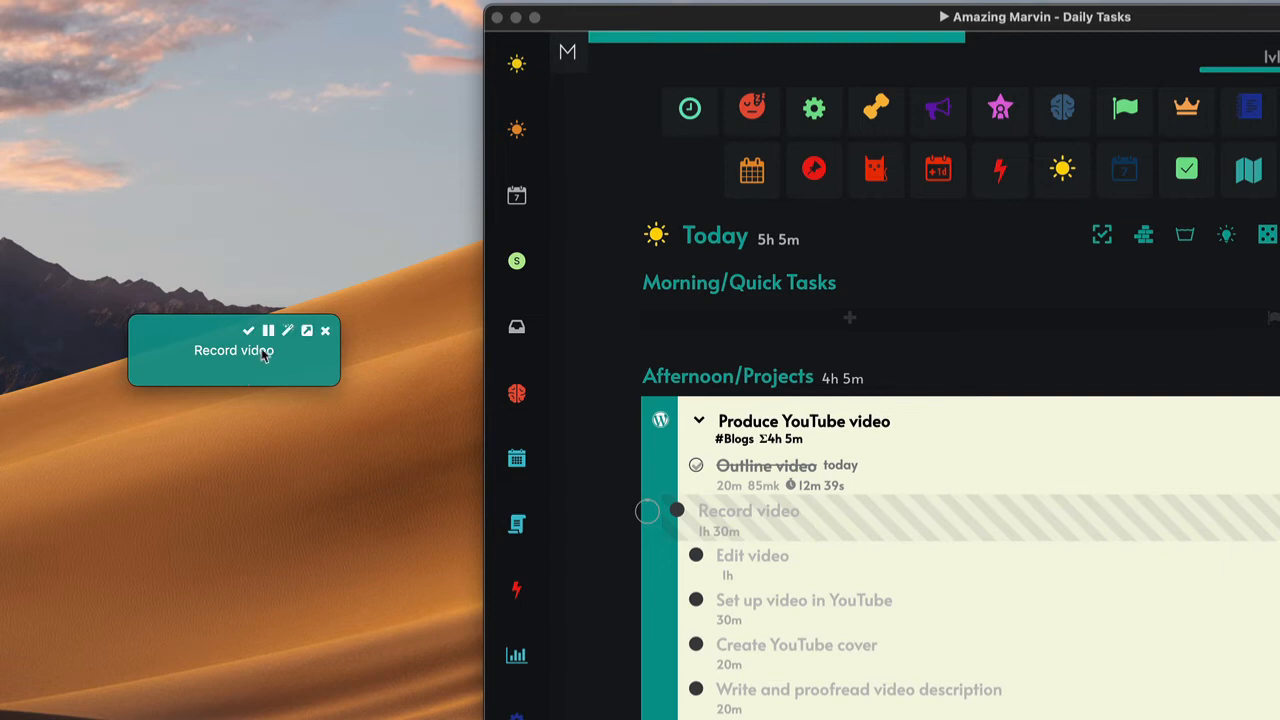
mouse_move(248, 332)
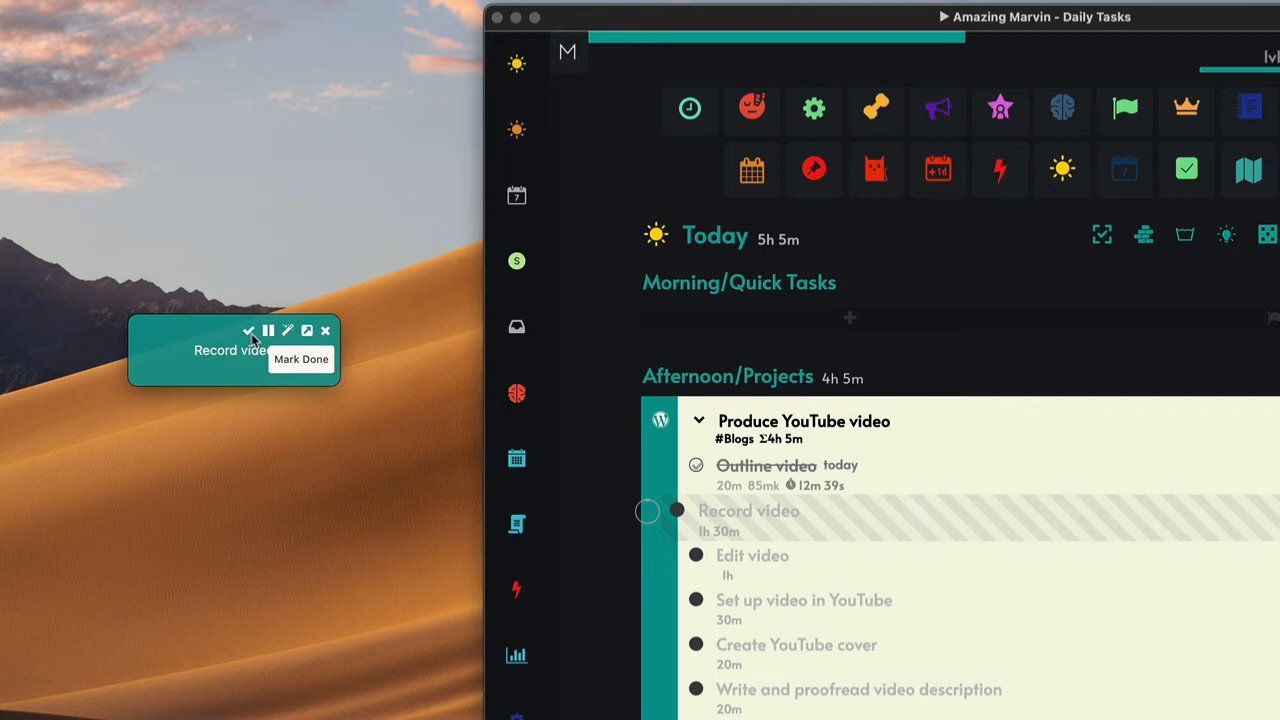
mouse_move(268, 330)
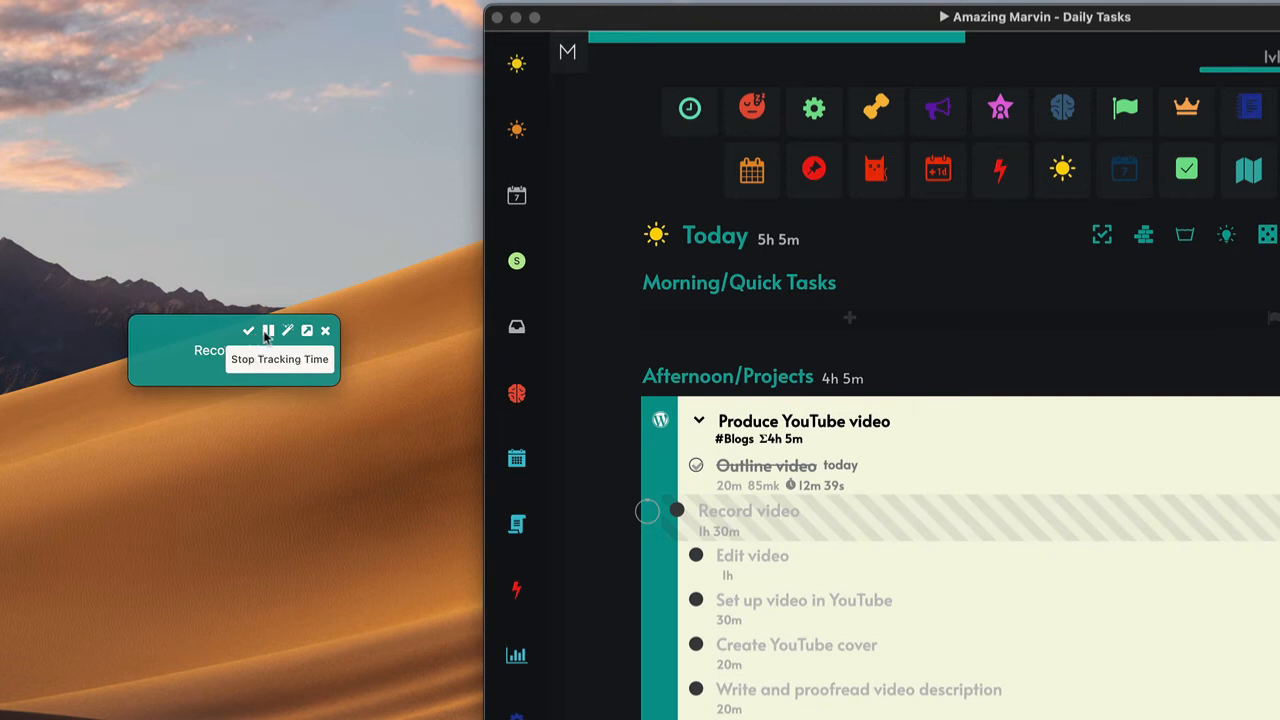
left_click(268, 330)
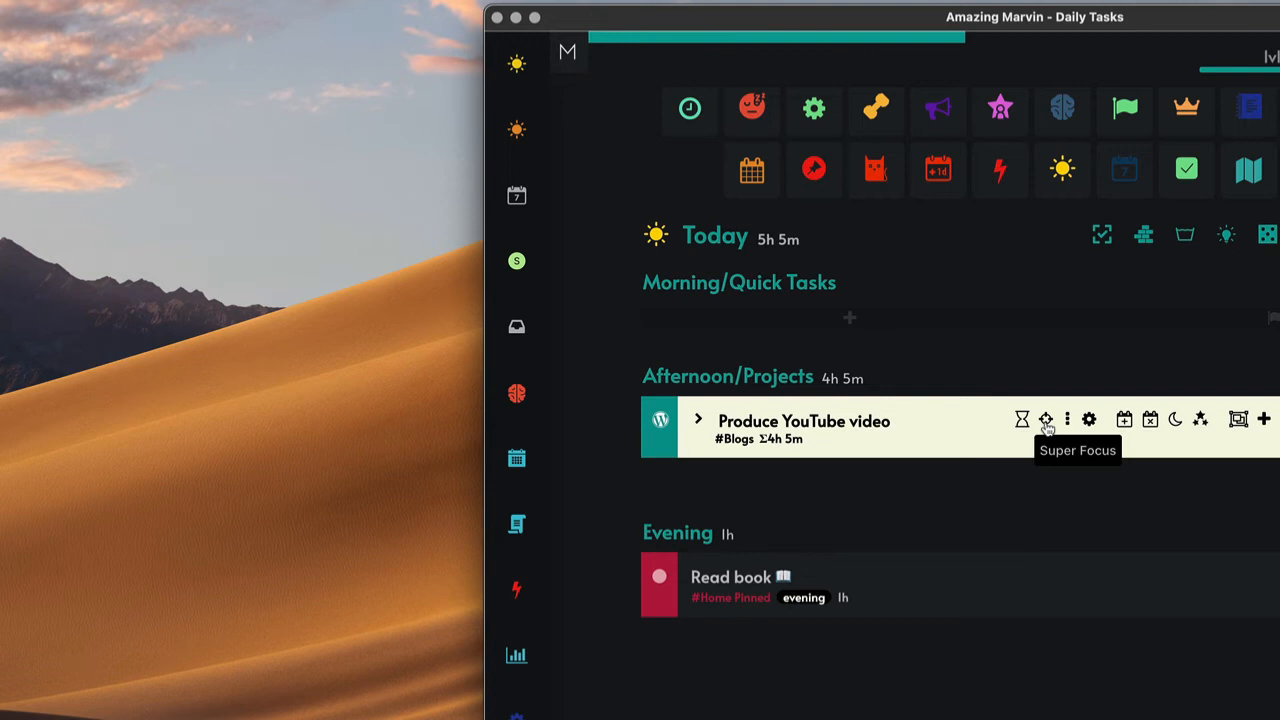
Step: Start Super Focus on the Produce YouTube video project
left_click(1050, 418)
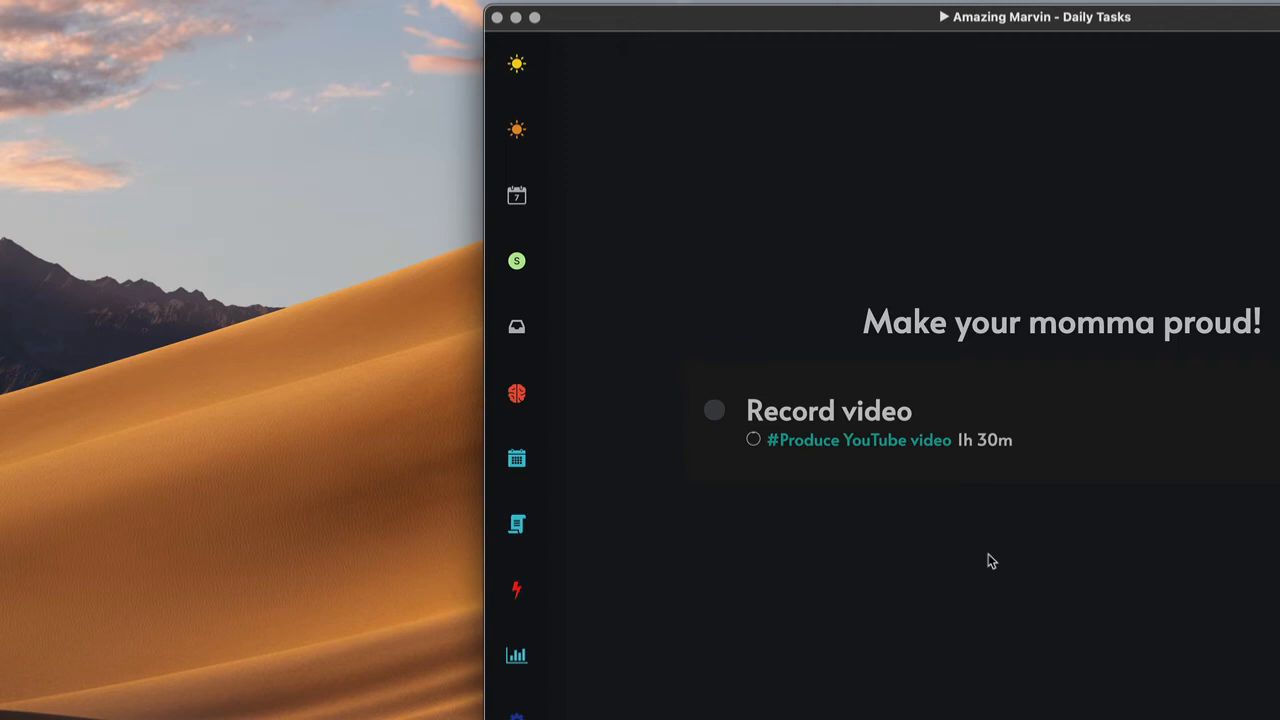
mouse_move(380, 392)
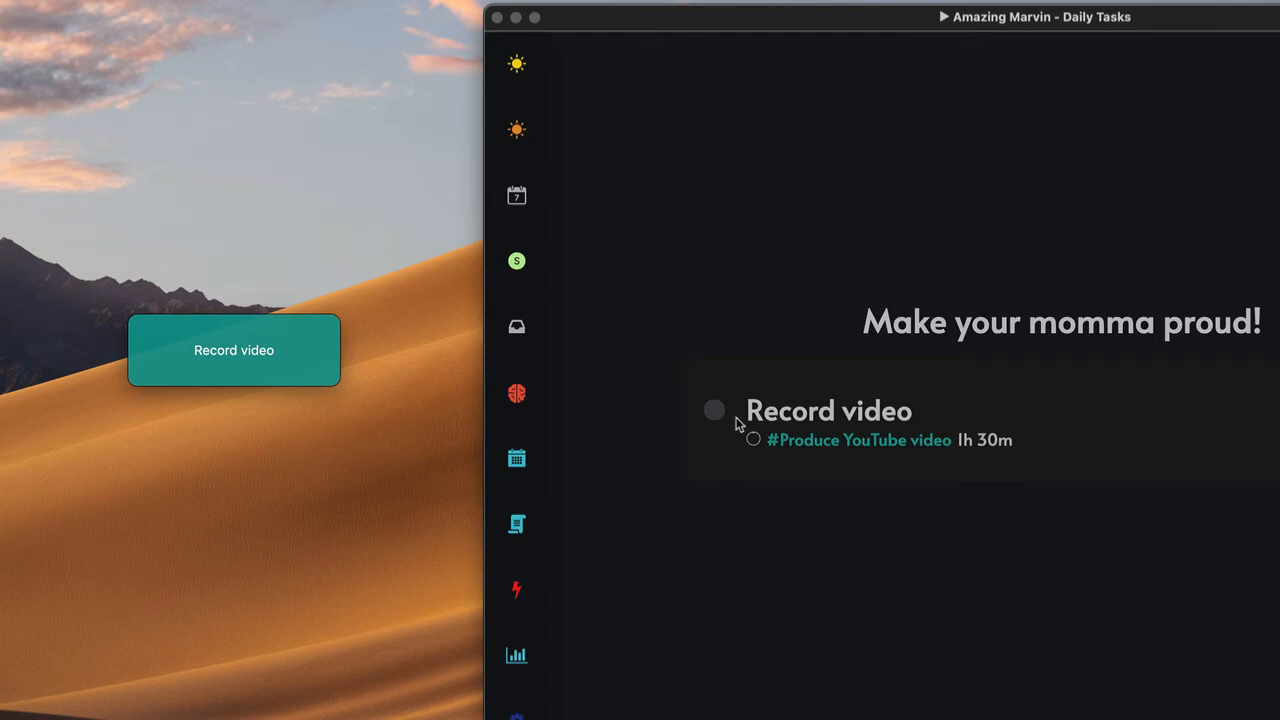
mouse_move(722, 472)
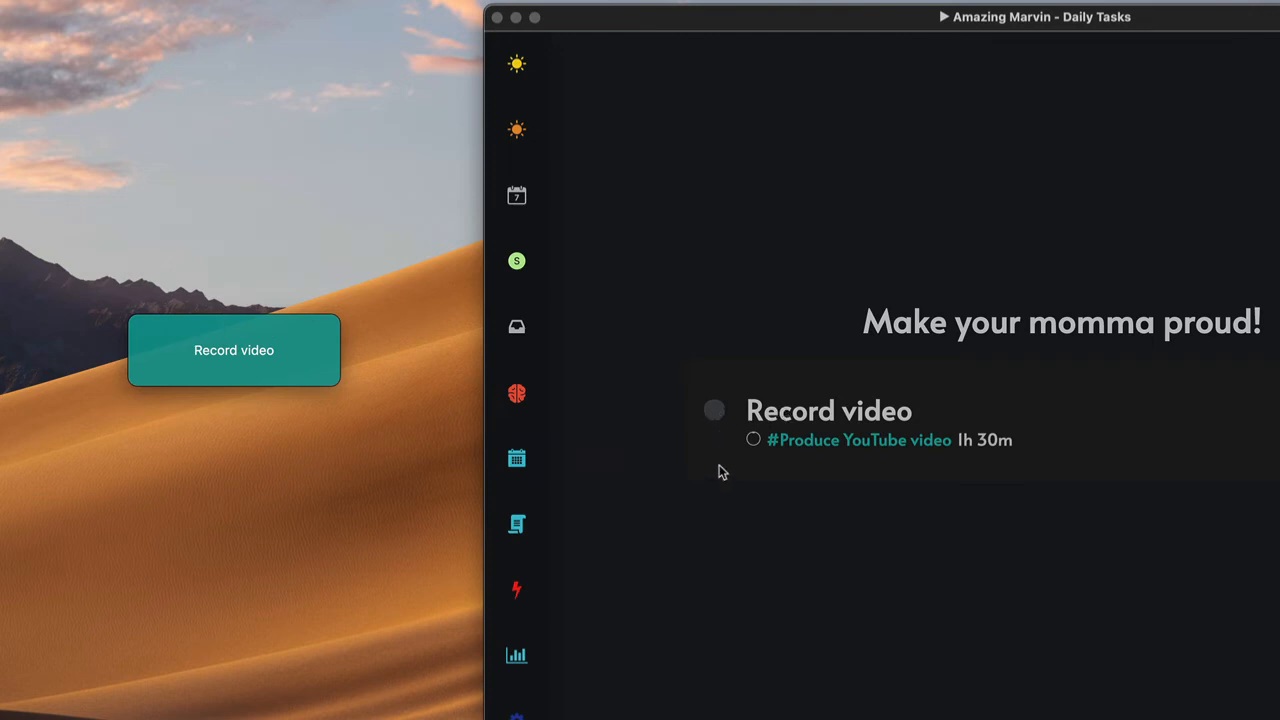
mouse_move(728, 476)
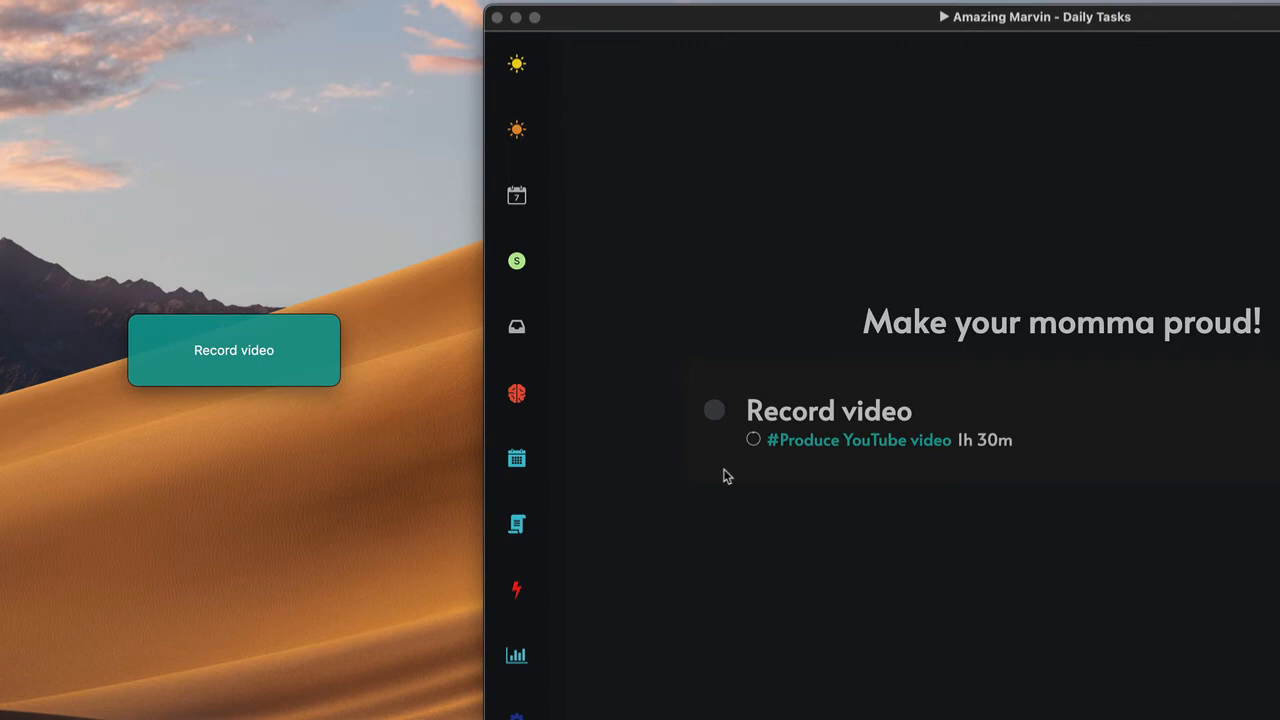
mouse_move(704, 448)
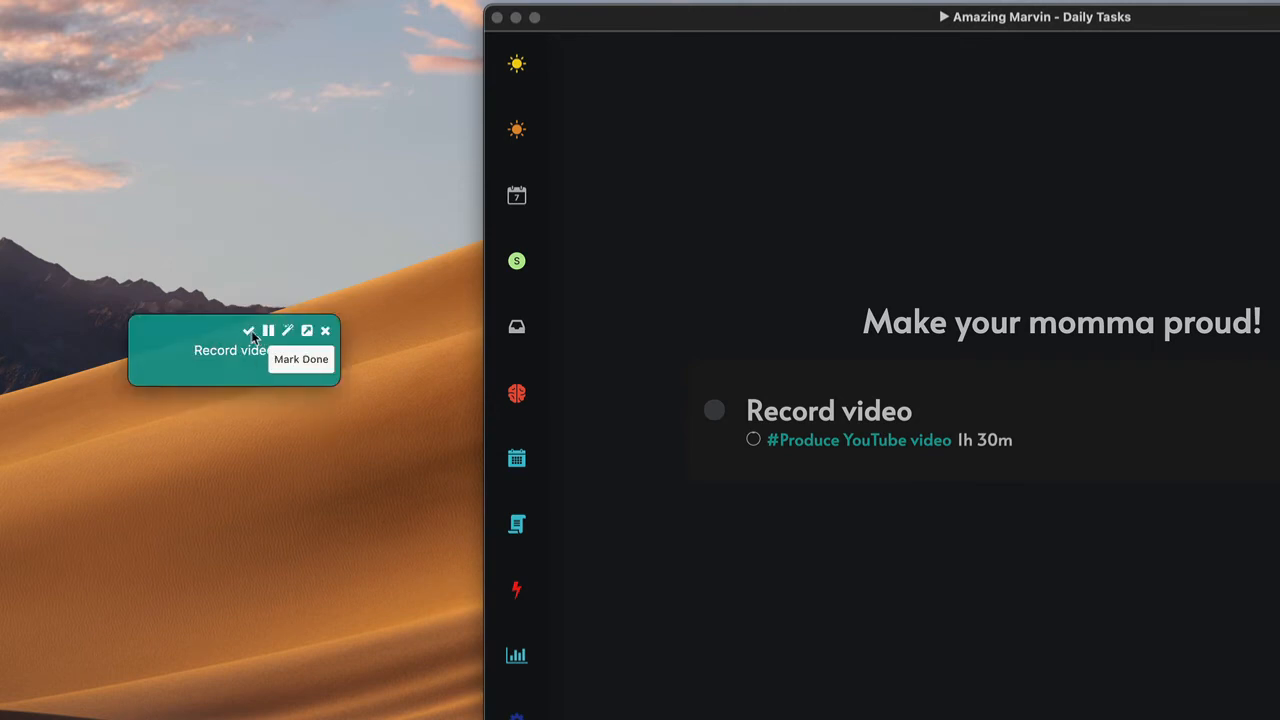
Step: Mark Record video done from the Top of Mind window, advancing Super Focus to Edit video
left_click(248, 330)
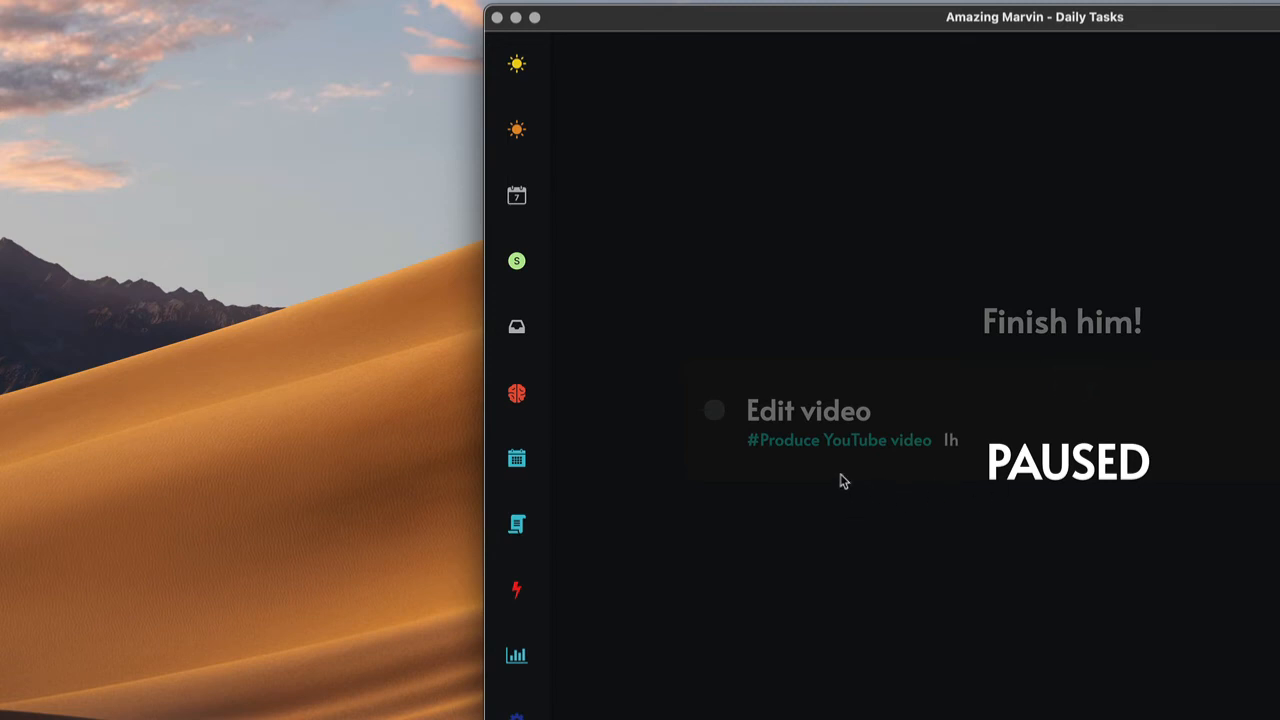
mouse_move(924, 576)
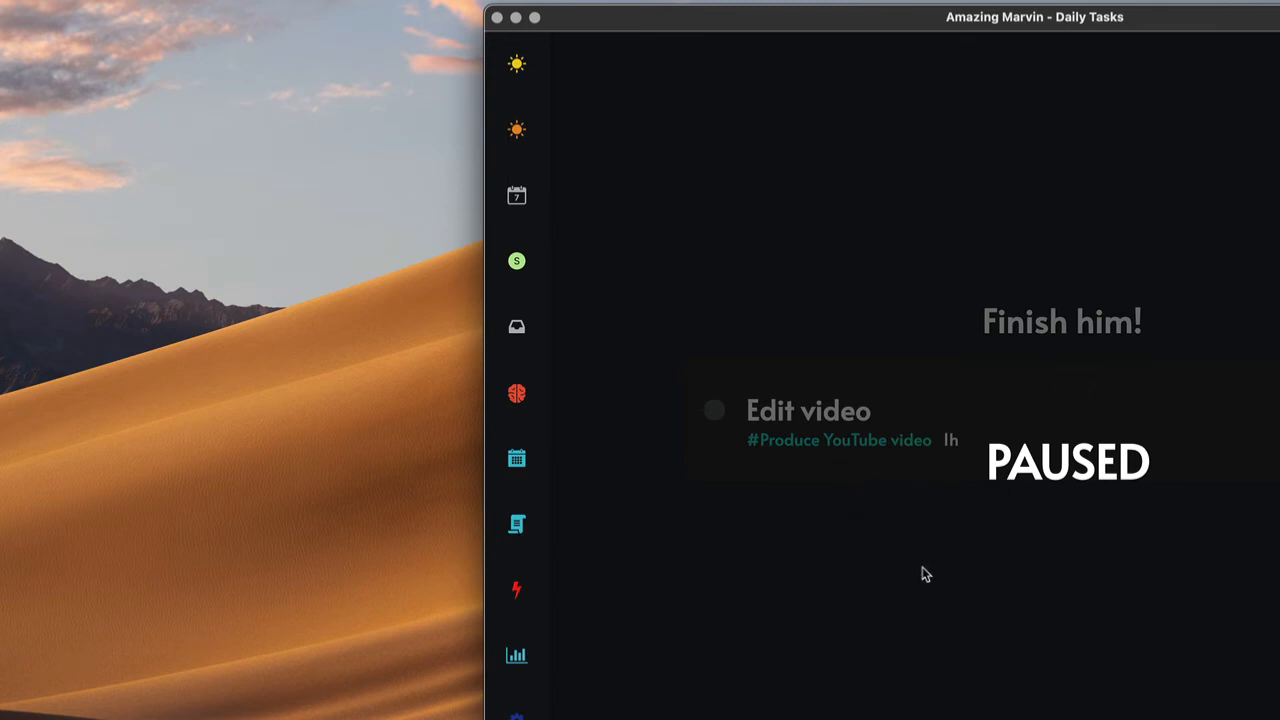
mouse_move(424, 300)
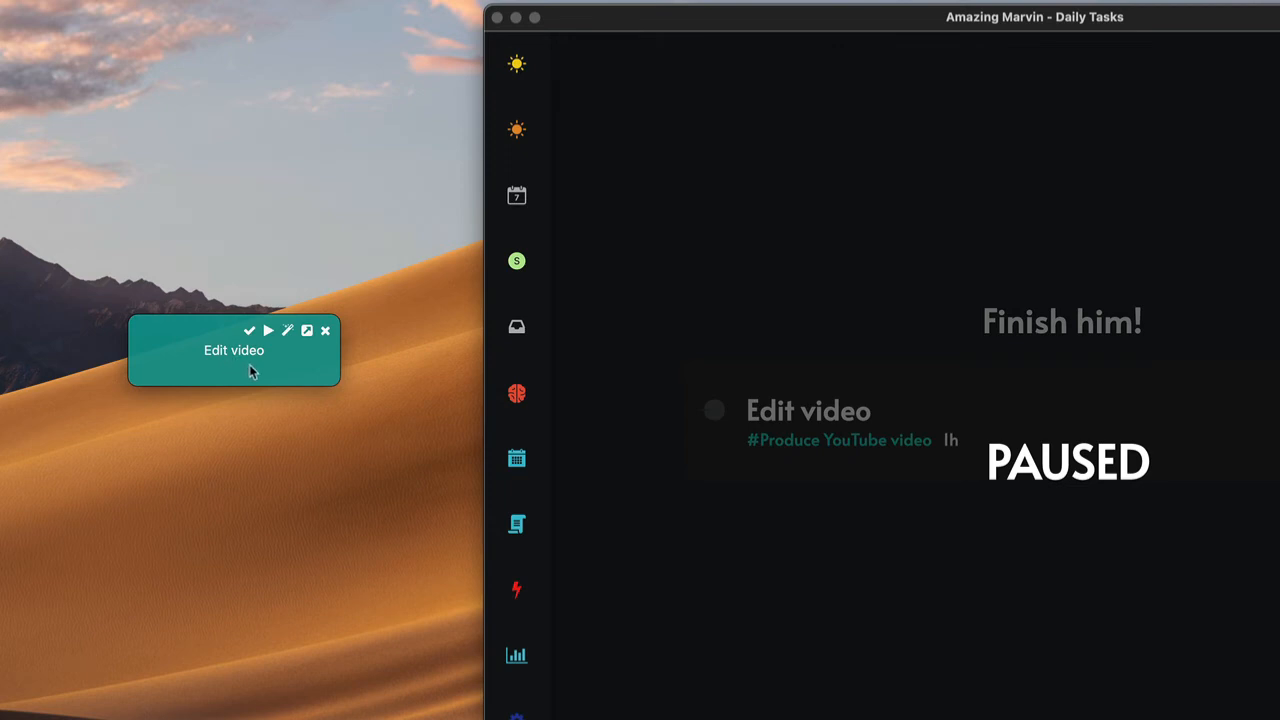
mouse_move(236, 376)
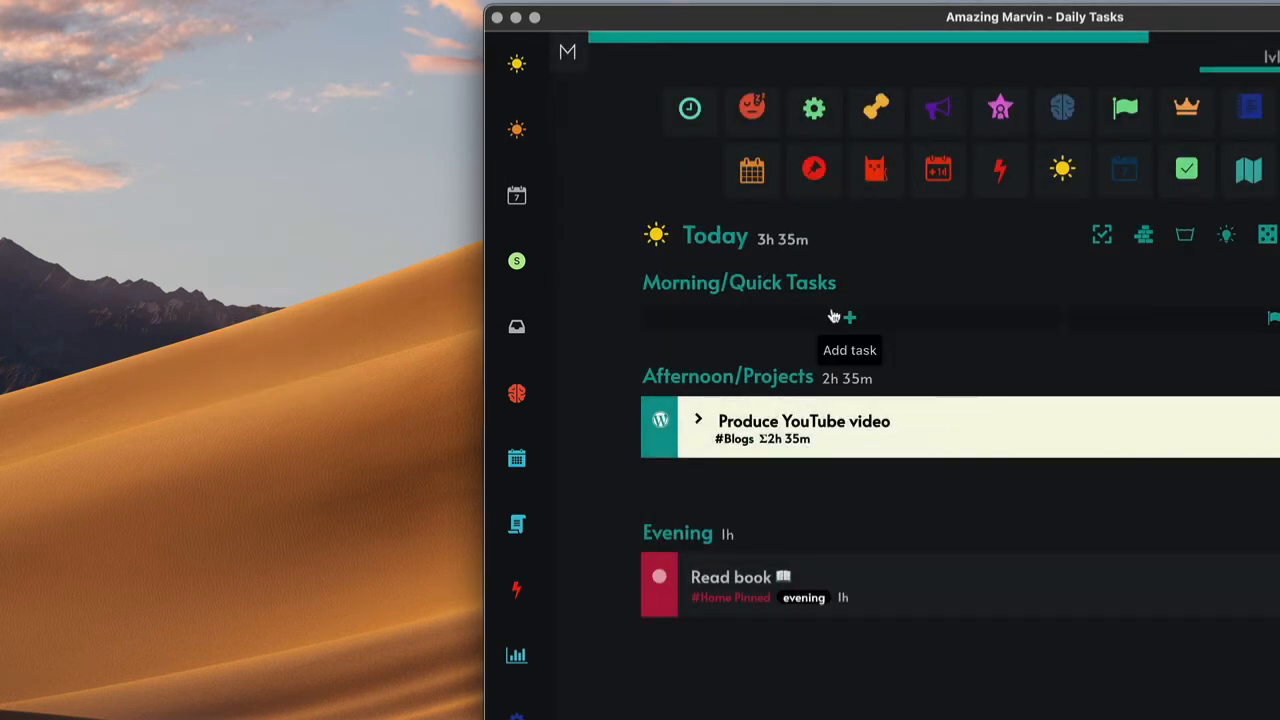
mouse_move(972, 308)
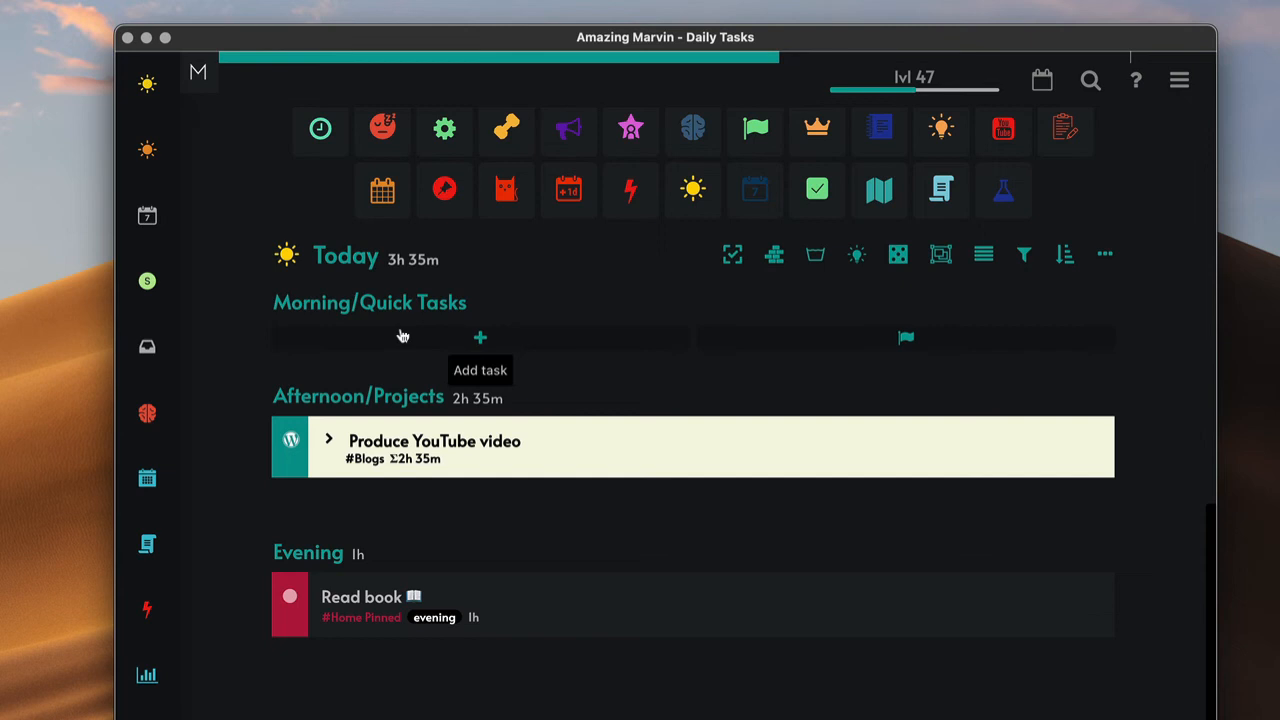
mouse_move(436, 324)
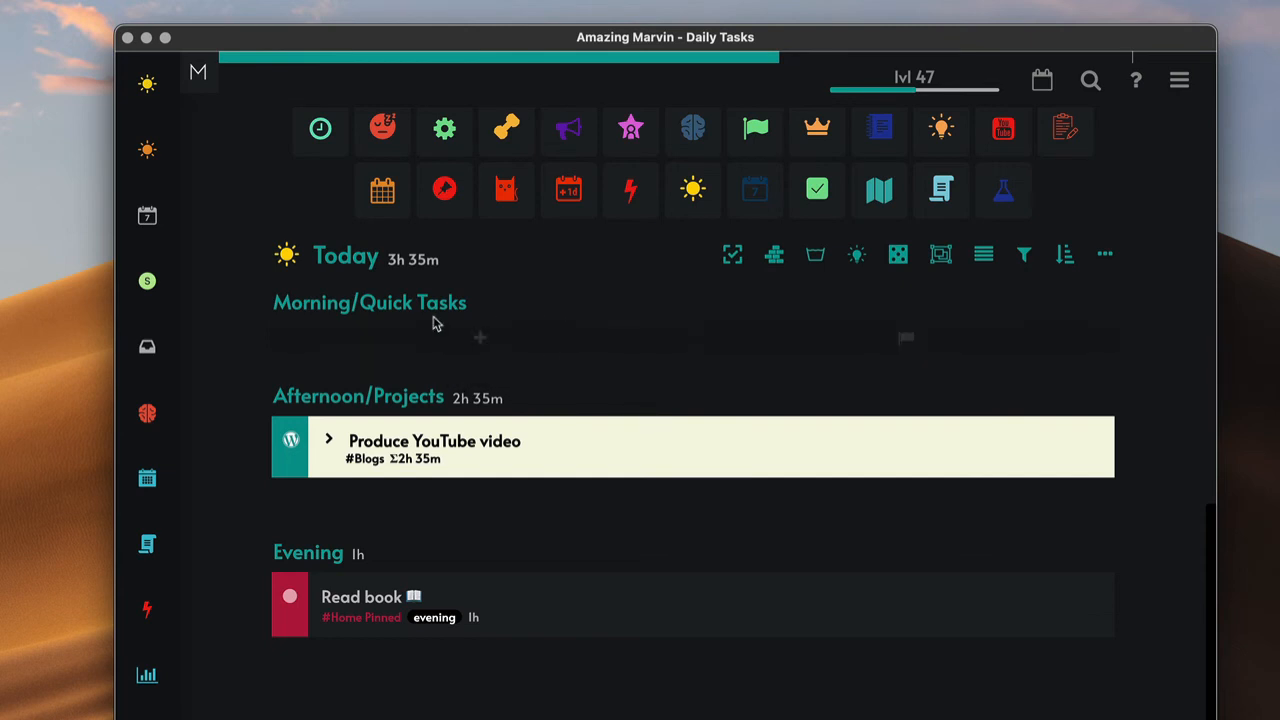
mouse_move(752, 290)
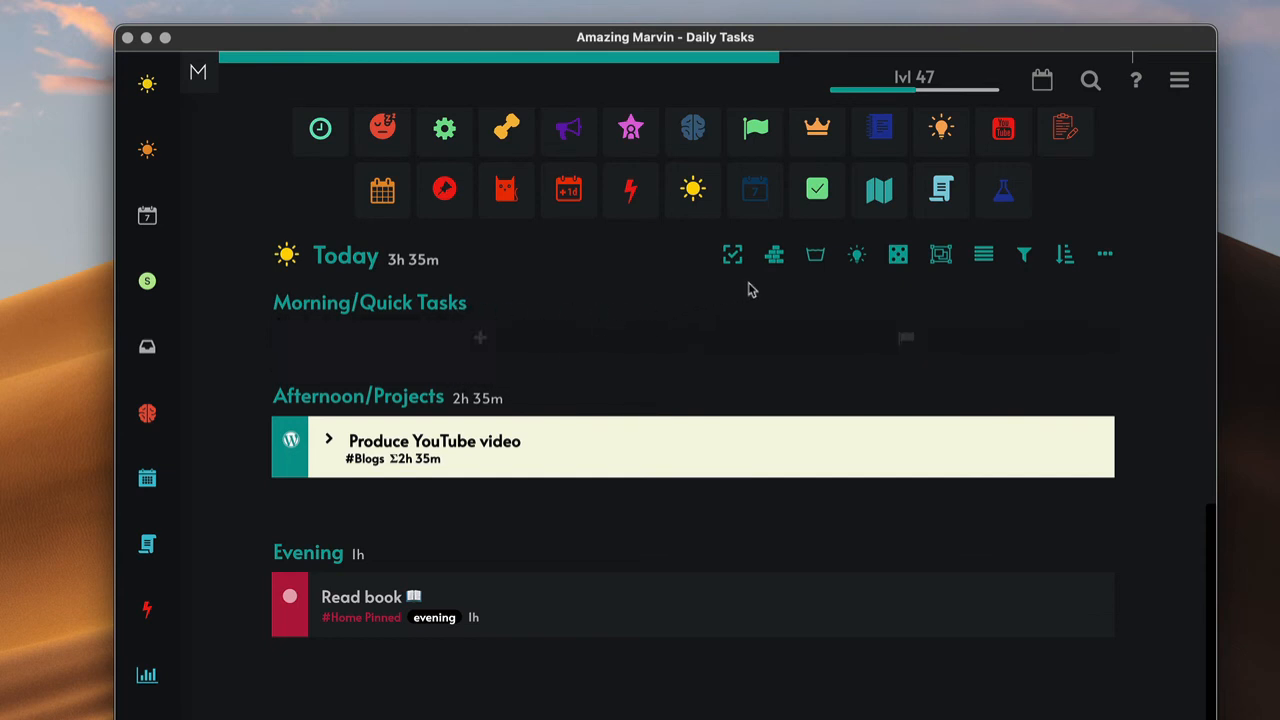
mouse_move(656, 312)
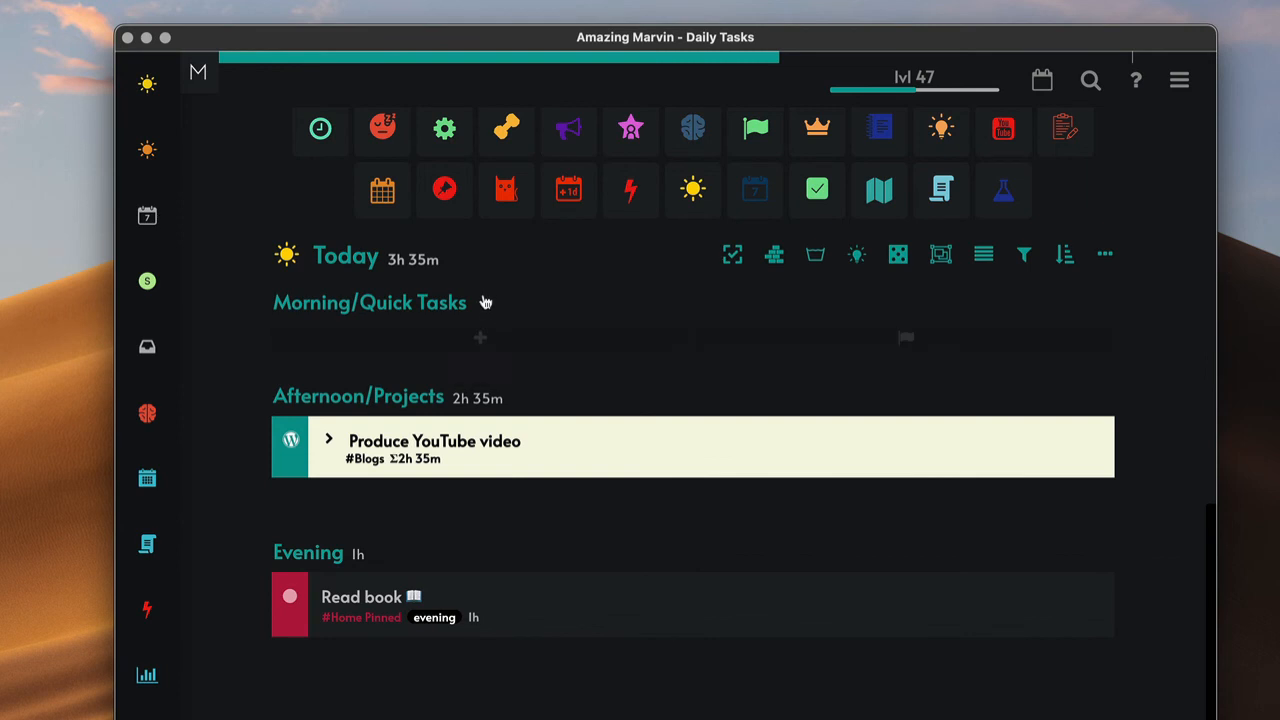
mouse_move(578, 556)
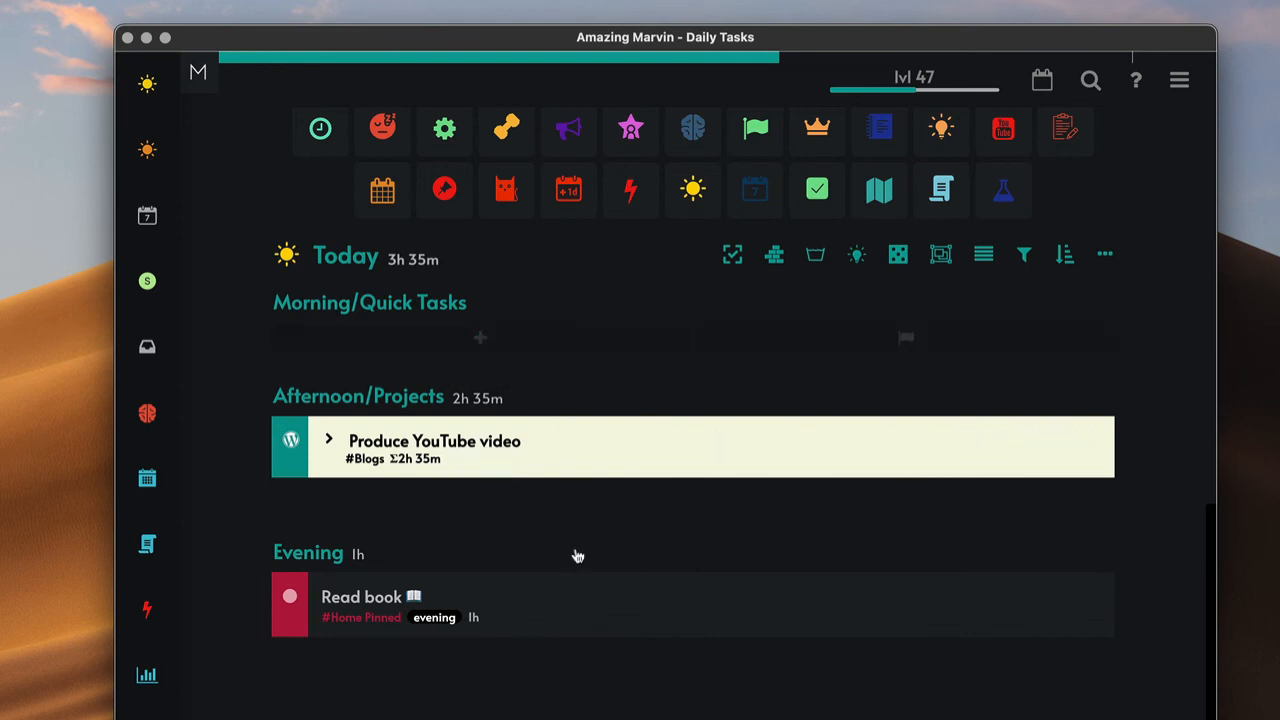
mouse_move(48, 340)
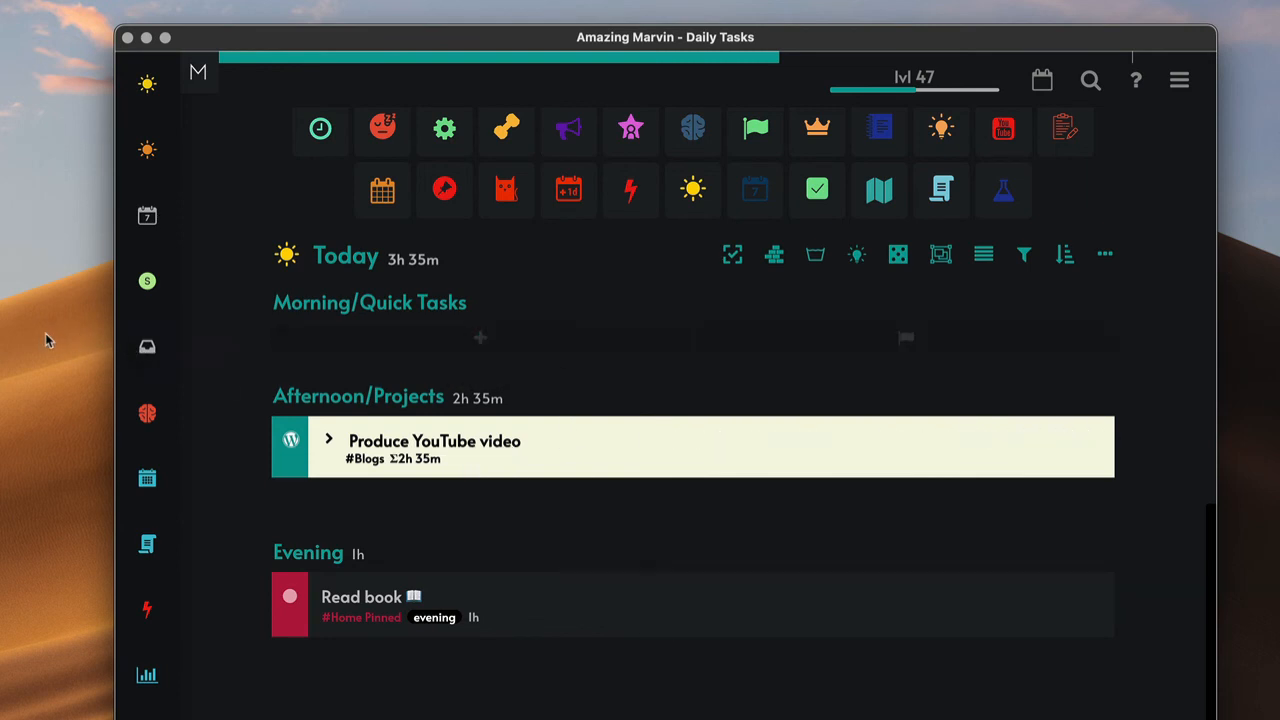
mouse_move(540, 36)
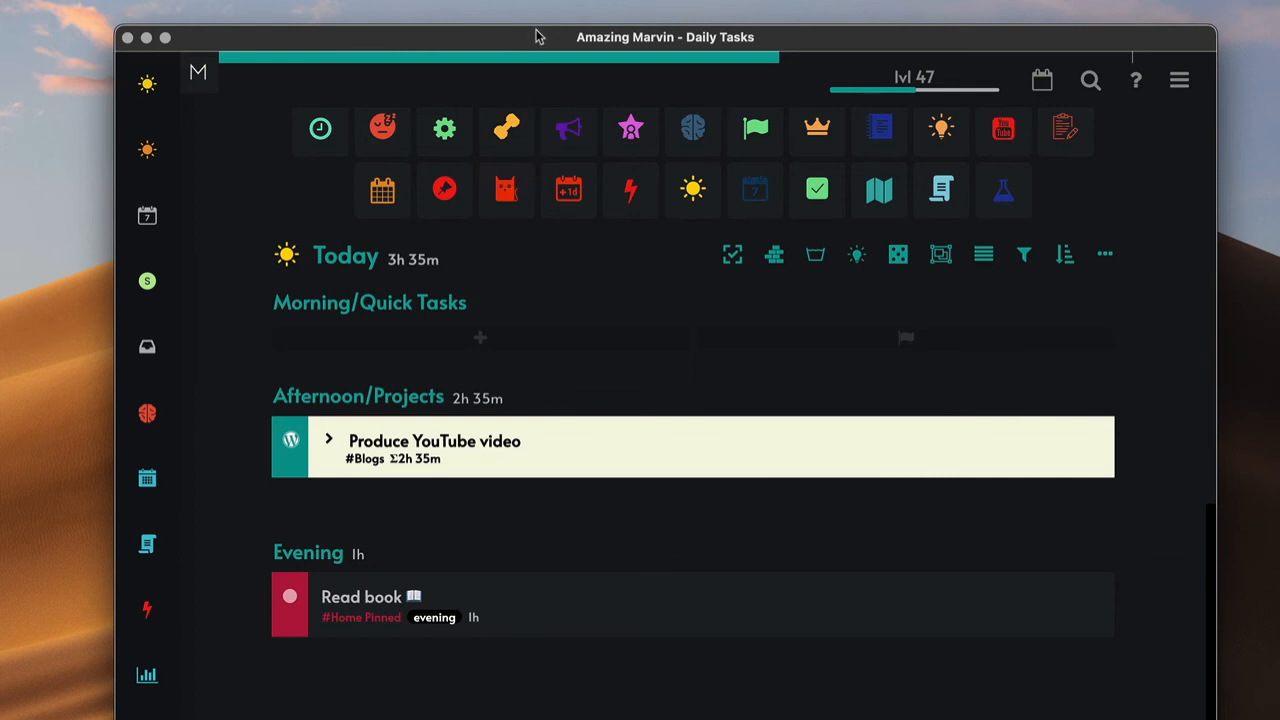